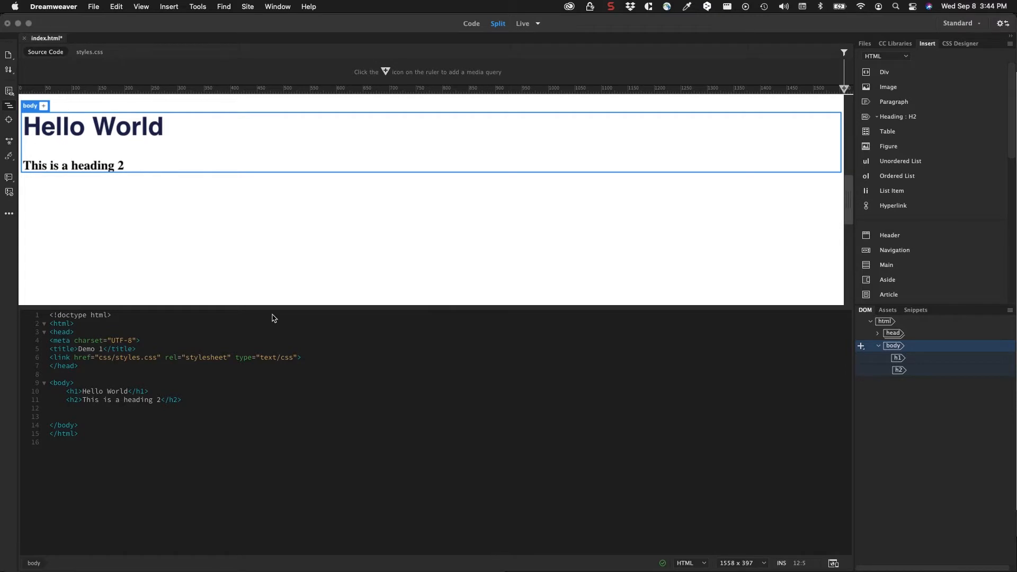
{"action": "mouse_move", "coordinate": [366, 439]}
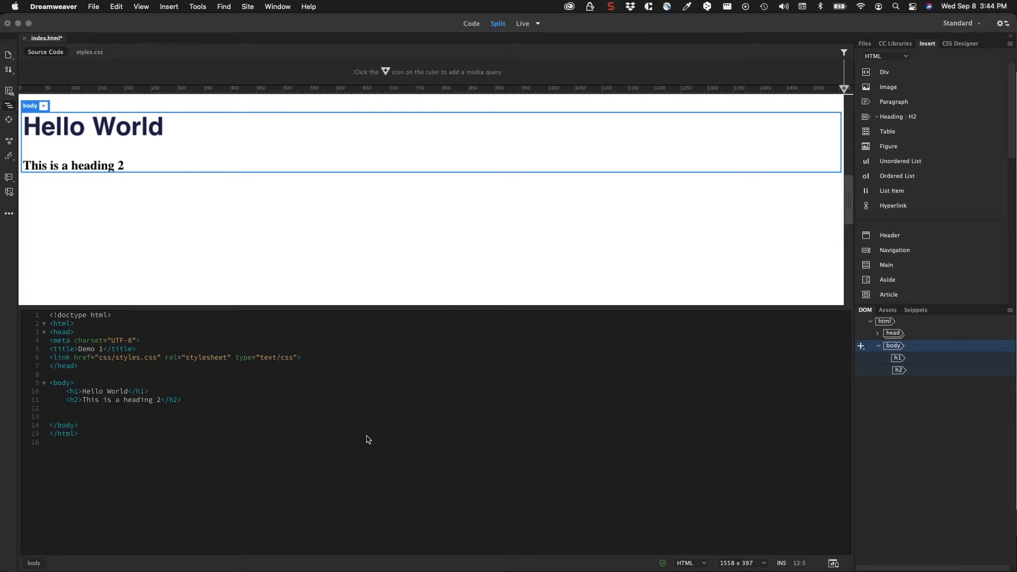
{"action": "mouse_move", "coordinate": [392, 181]}
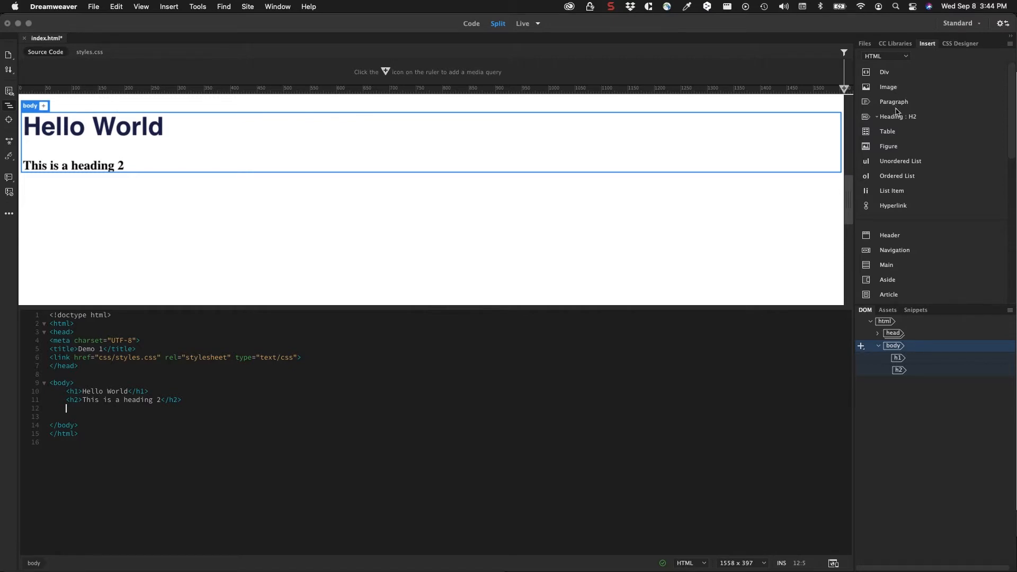
{"action": "mouse_move", "coordinate": [887, 197]}
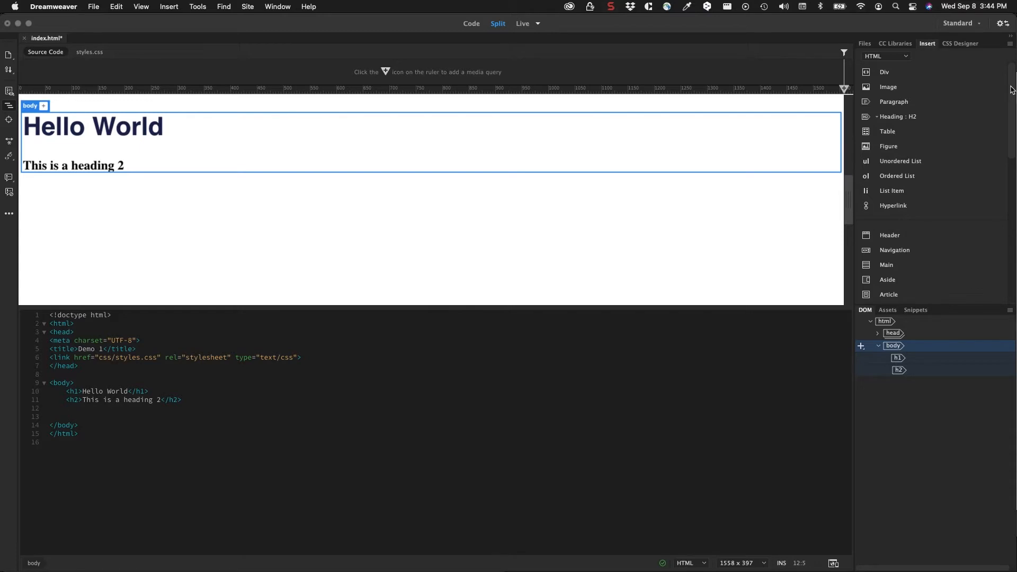
Step: Wrap the selected Hello World h1 and the h2 in a main element using Wrap around selection
{"action": "scroll", "scroll_direction": "down", "scroll_amount": 3}
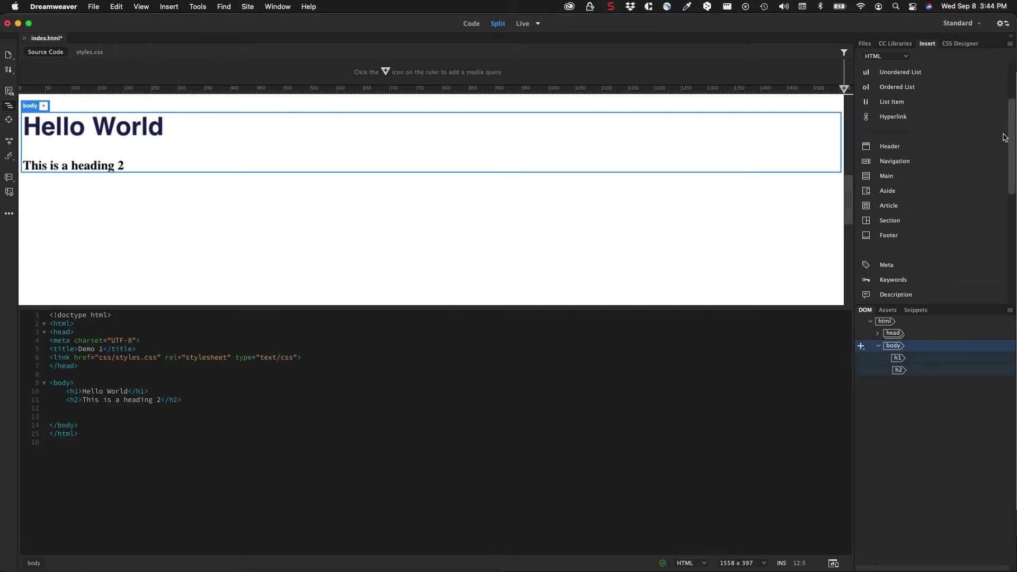
{"action": "mouse_move", "coordinate": [902, 145]}
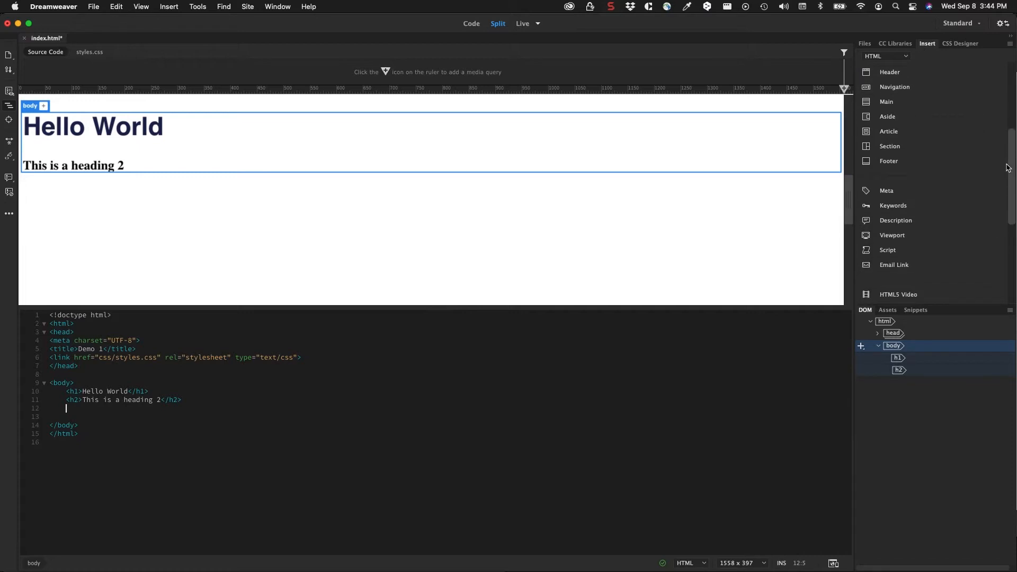
{"action": "scroll", "scroll_direction": "down", "scroll_amount": 3}
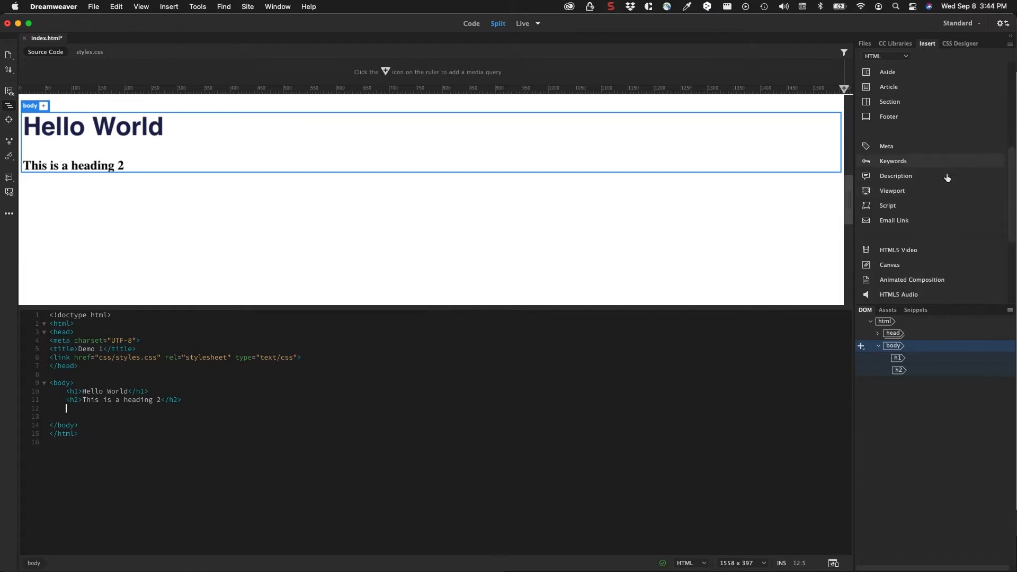
{"action": "mouse_move", "coordinate": [919, 176]}
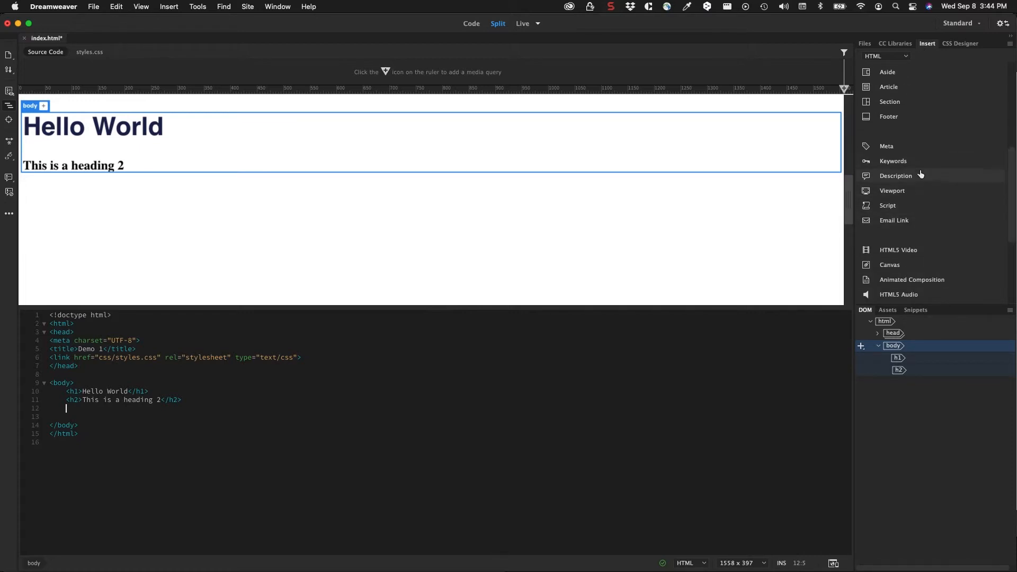
{"action": "mouse_move", "coordinate": [916, 220]}
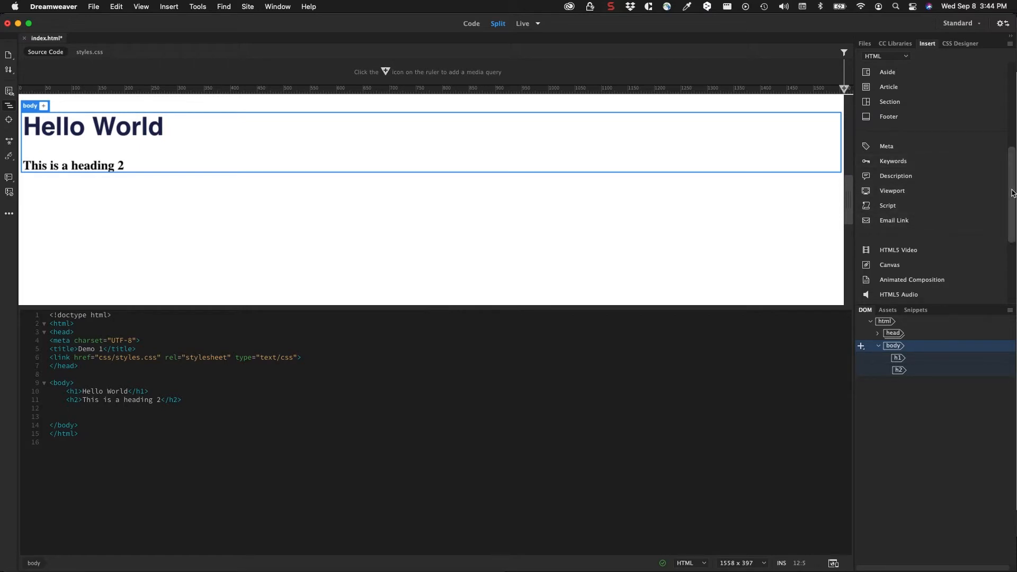
{"action": "scroll", "scroll_direction": "down", "scroll_amount": 3}
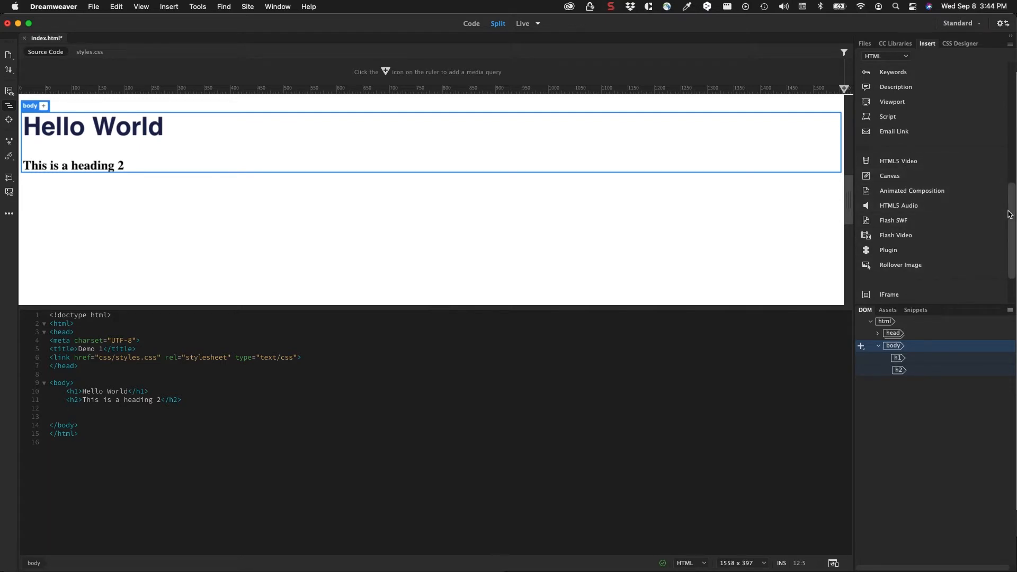
{"action": "scroll", "scroll_direction": "down", "scroll_amount": 3}
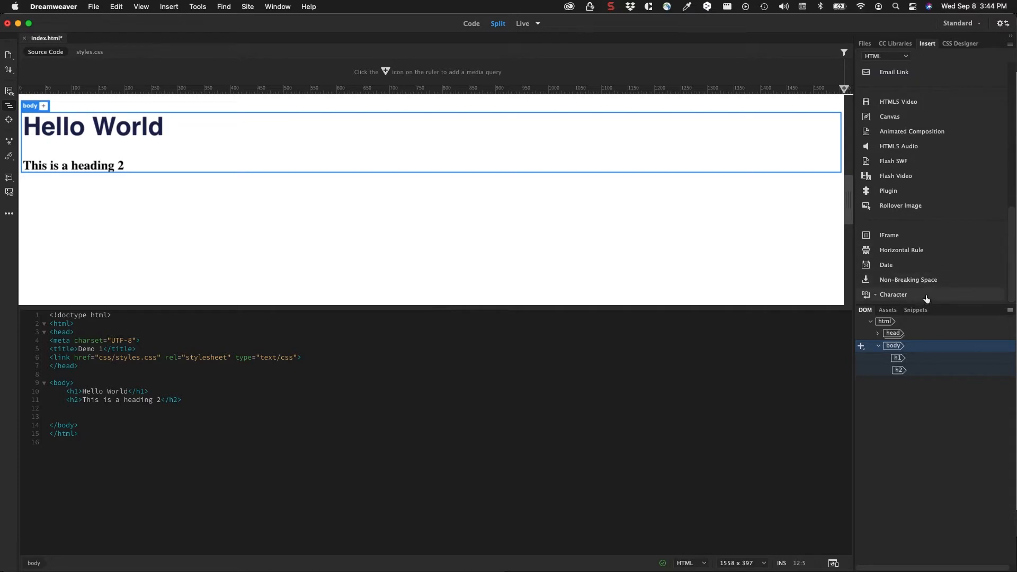
{"action": "scroll", "scroll_direction": "up", "scroll_amount": 3}
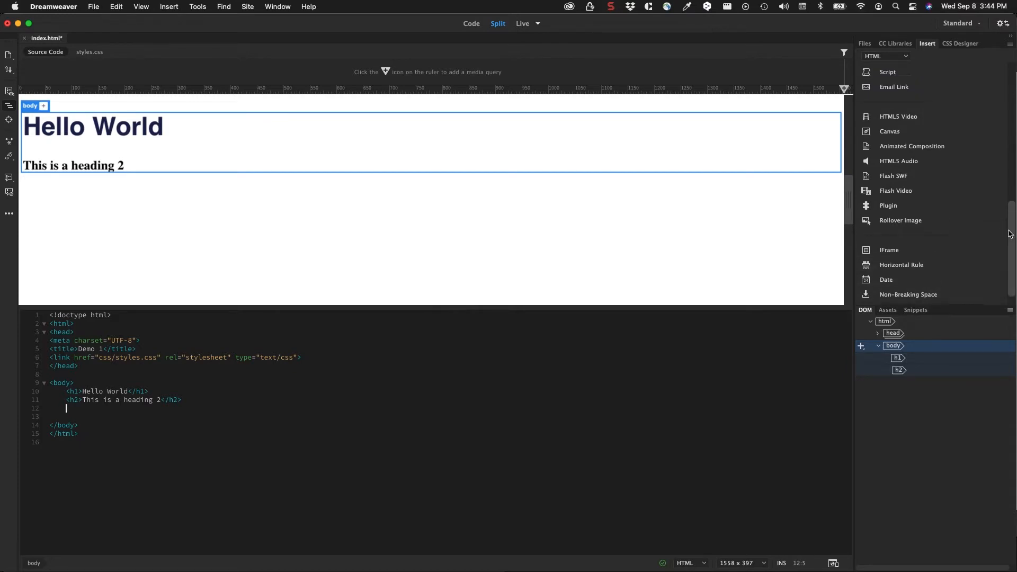
{"action": "scroll", "scroll_direction": "up", "scroll_amount": 3}
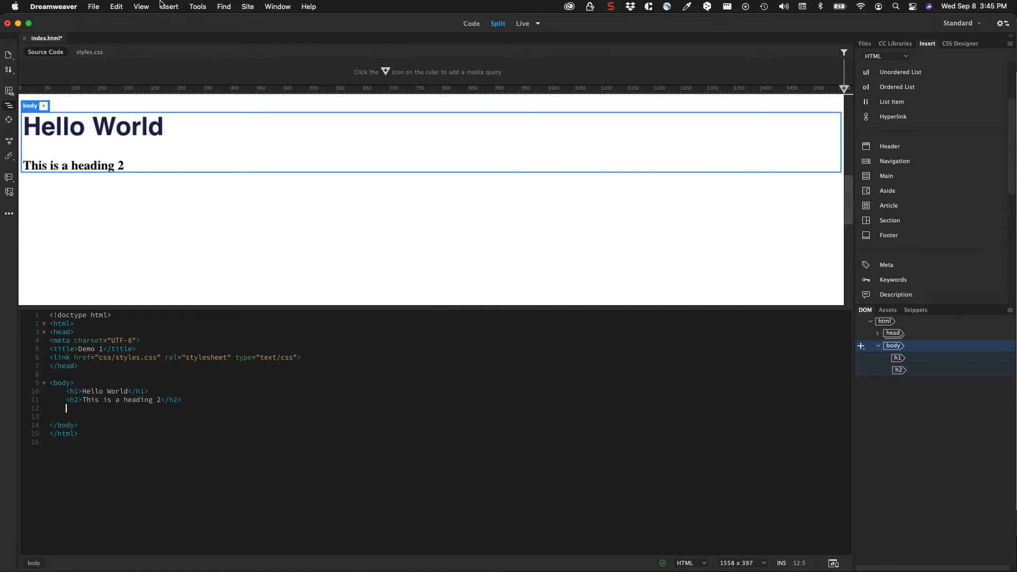
{"action": "left_click", "coordinate": [169, 7]}
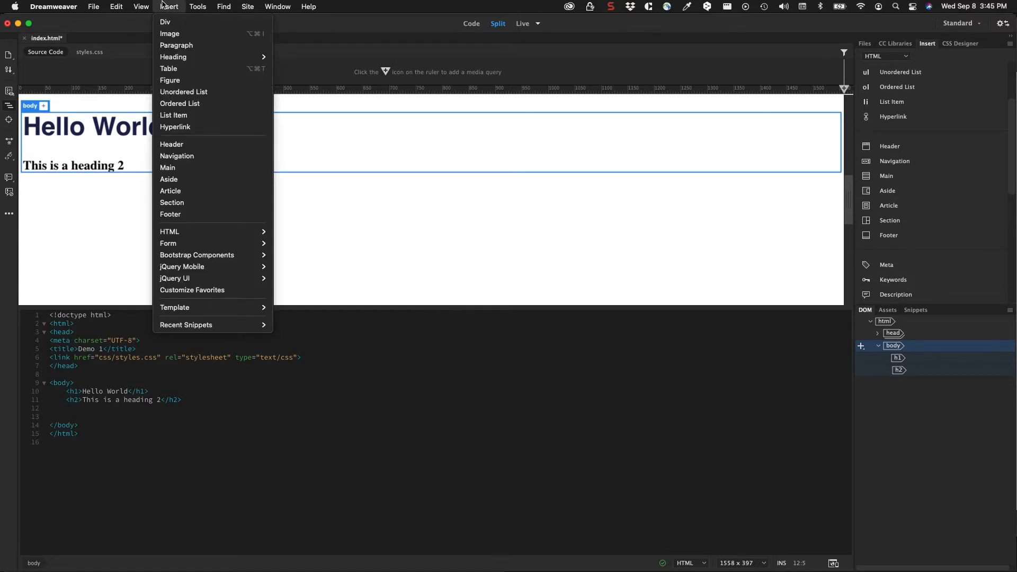
{"action": "mouse_move", "coordinate": [183, 214]}
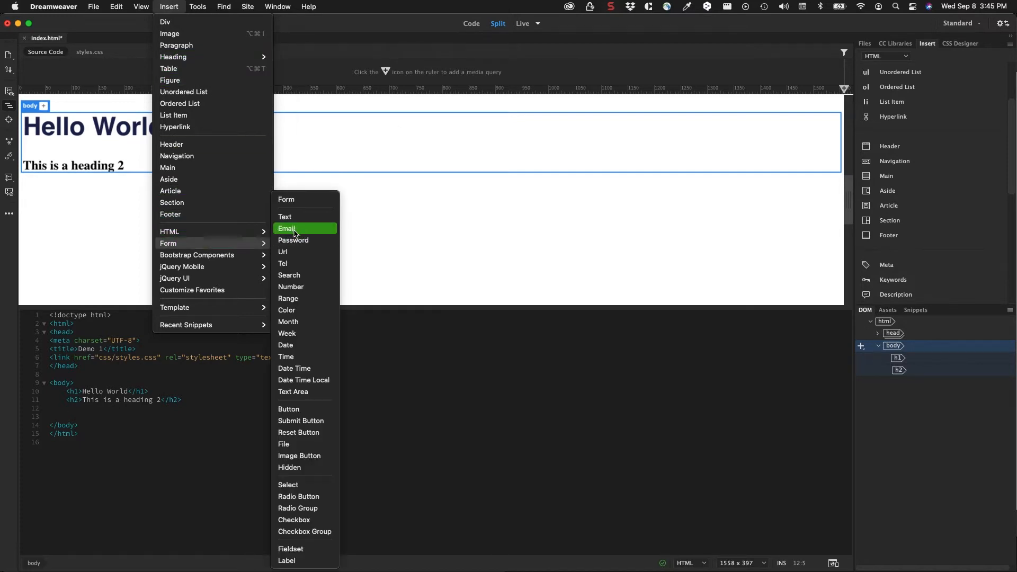
{"action": "mouse_move", "coordinate": [291, 286]}
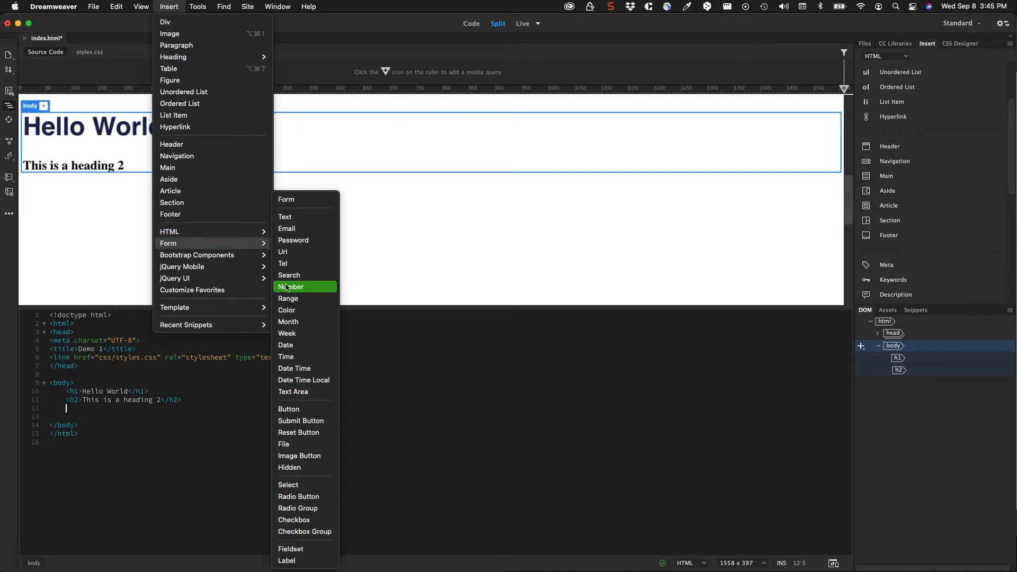
{"action": "mouse_move", "coordinate": [197, 254]}
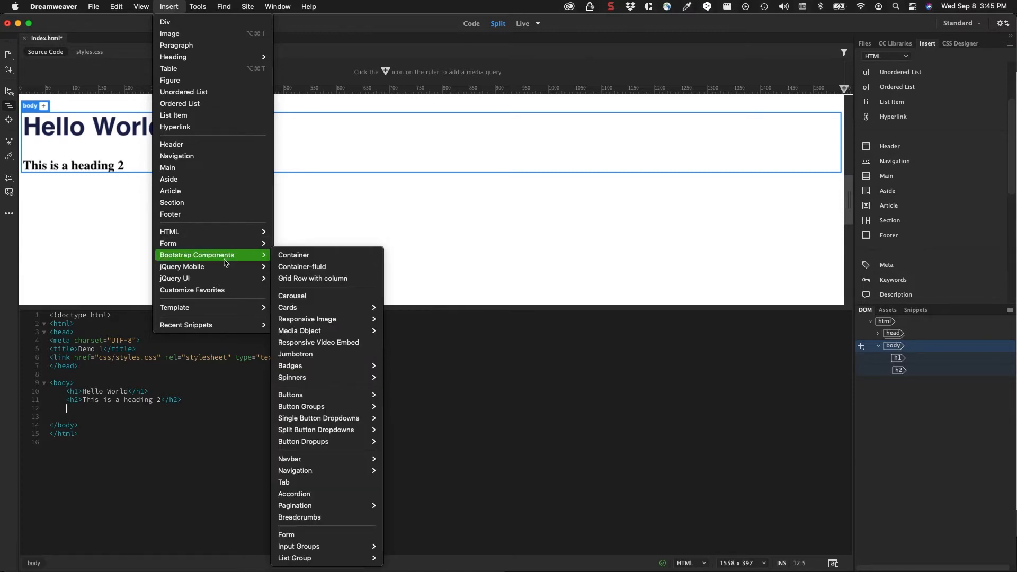
{"action": "mouse_move", "coordinate": [182, 266]}
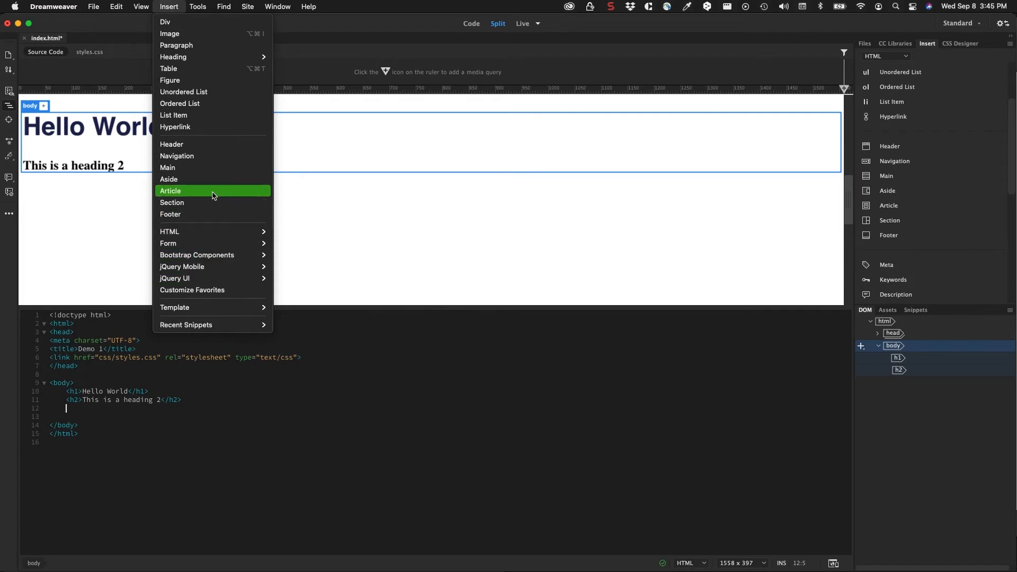
{"action": "mouse_move", "coordinate": [208, 307]}
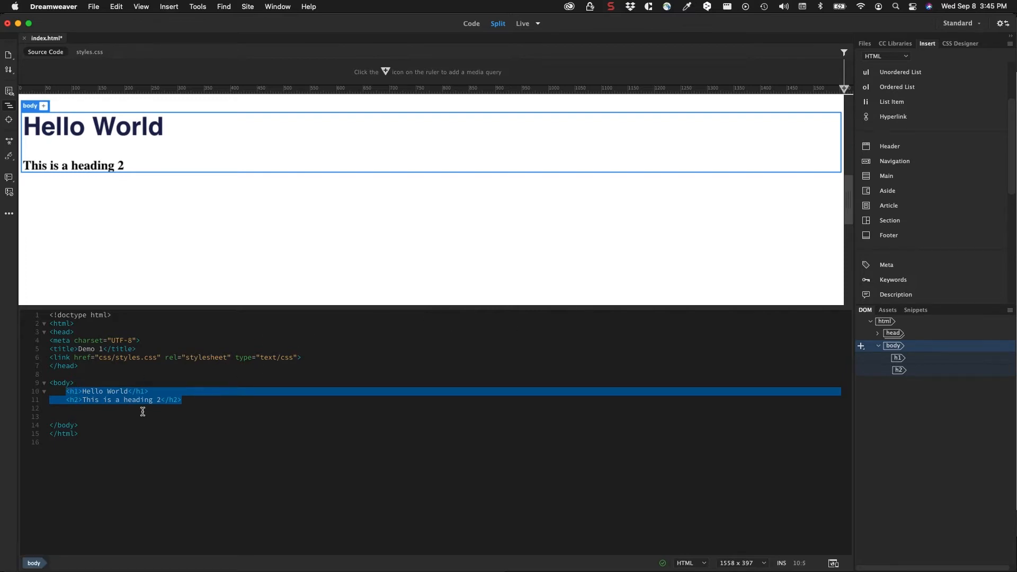
{"action": "mouse_move", "coordinate": [888, 205]}
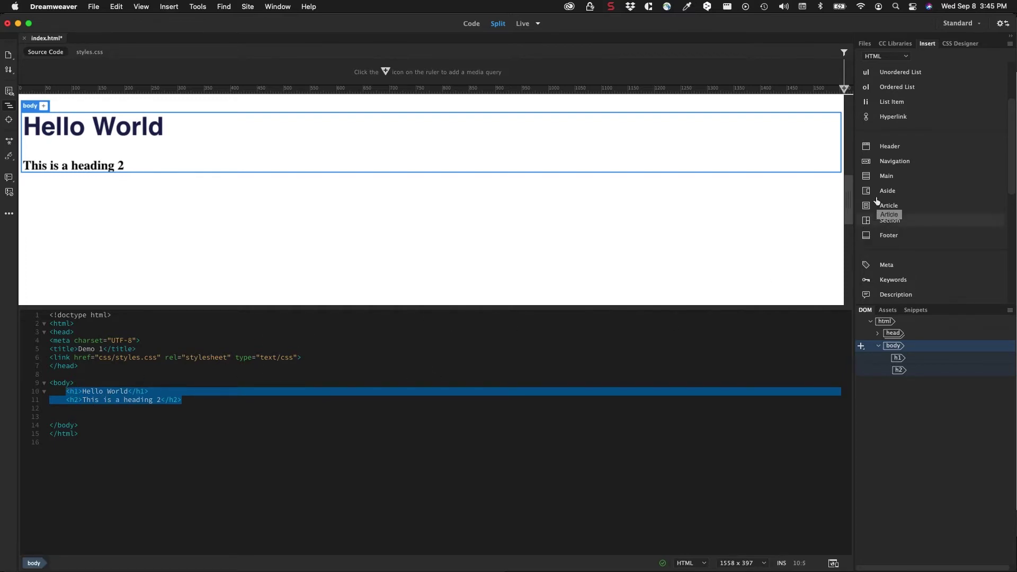
{"action": "left_click", "coordinate": [887, 175]}
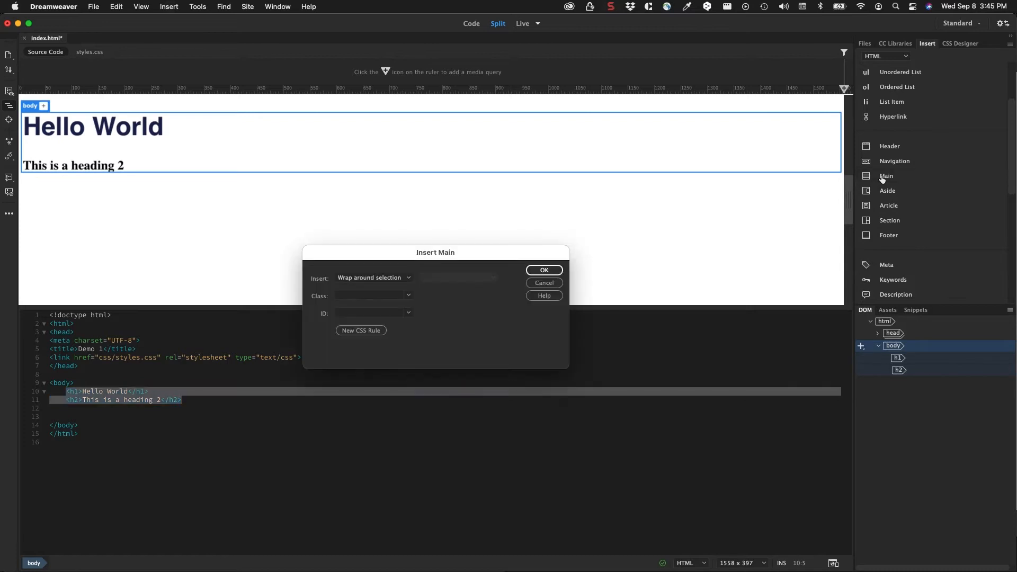
{"action": "left_click", "coordinate": [370, 295]}
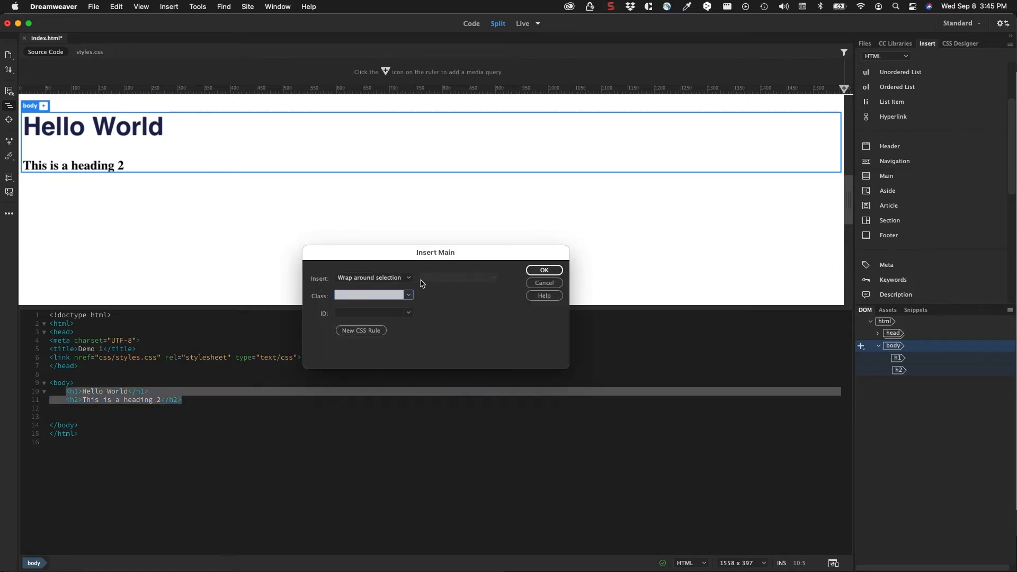
{"action": "left_click", "coordinate": [373, 277]}
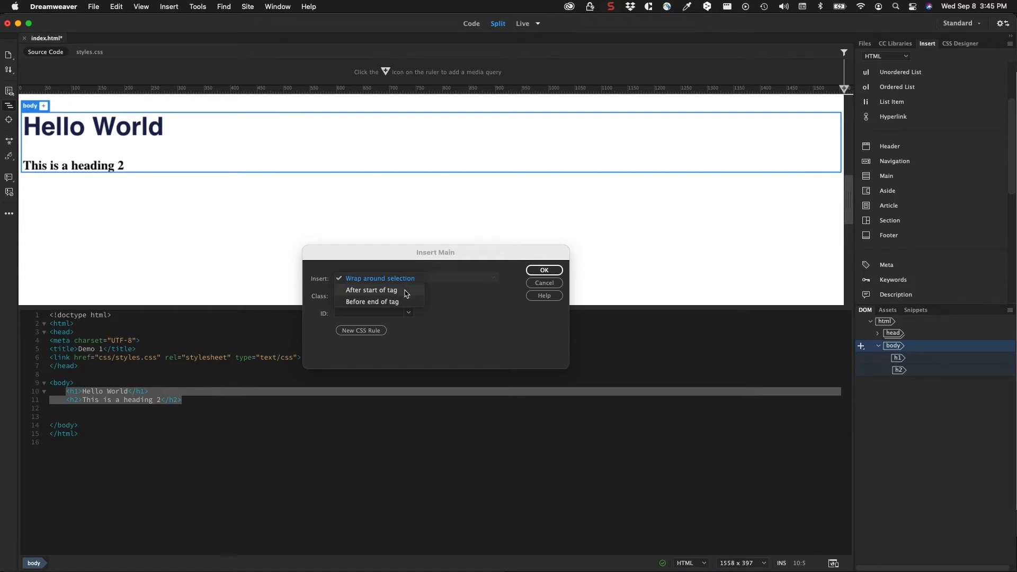
{"action": "mouse_move", "coordinate": [401, 307]}
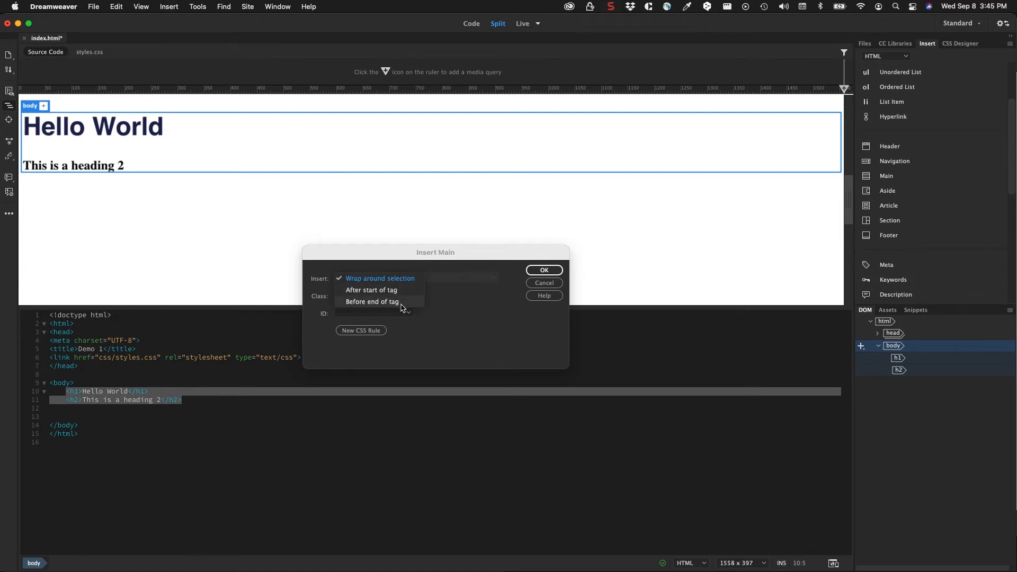
{"action": "left_click", "coordinate": [379, 278]}
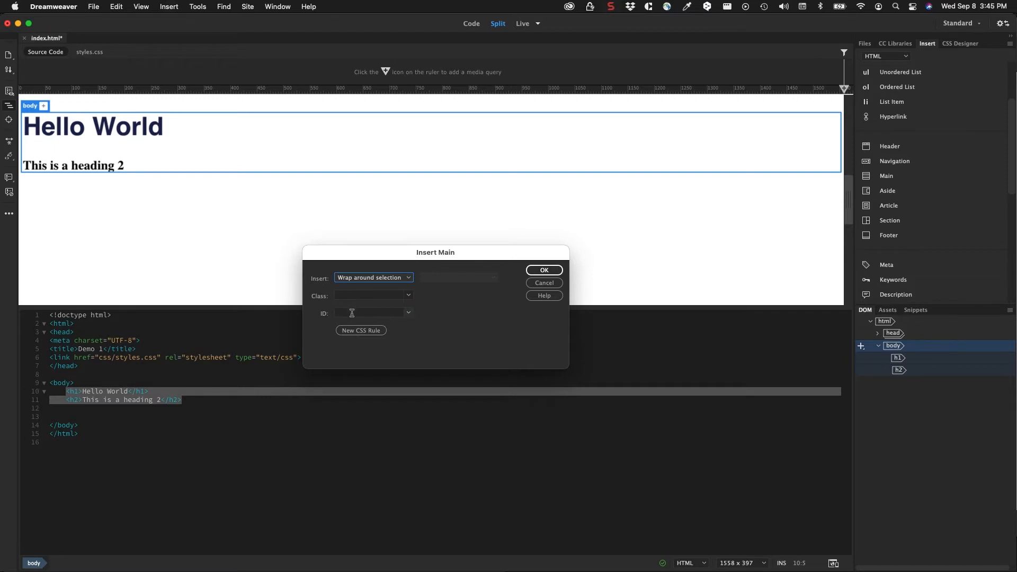
{"action": "mouse_move", "coordinate": [372, 316]}
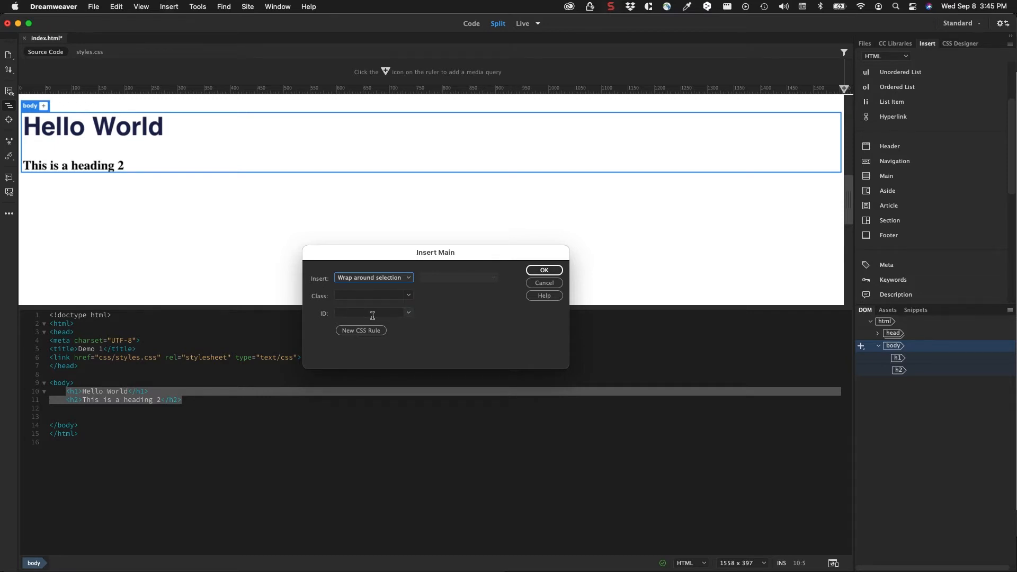
{"action": "mouse_move", "coordinate": [499, 277]}
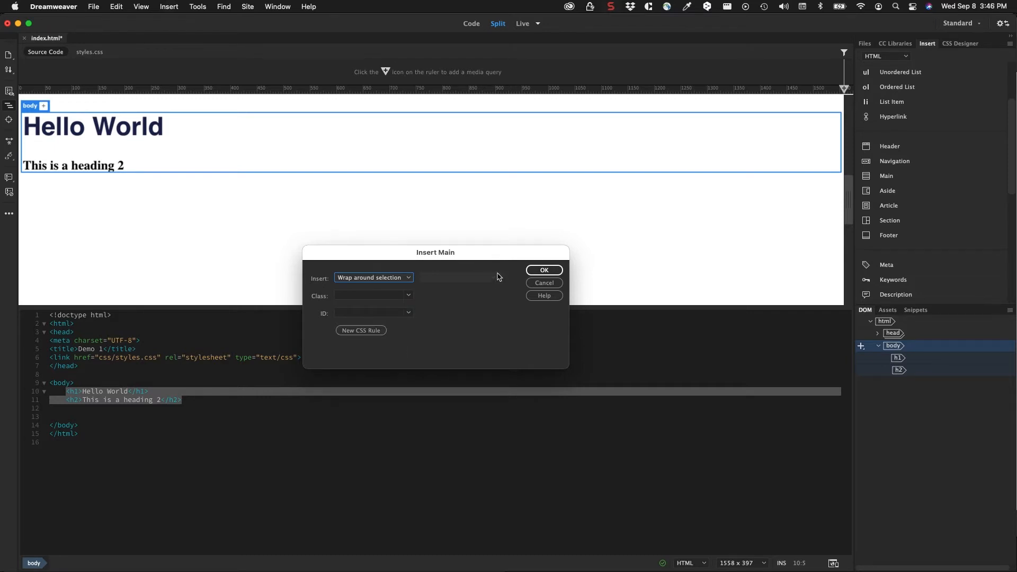
{"action": "left_click", "coordinate": [543, 270]}
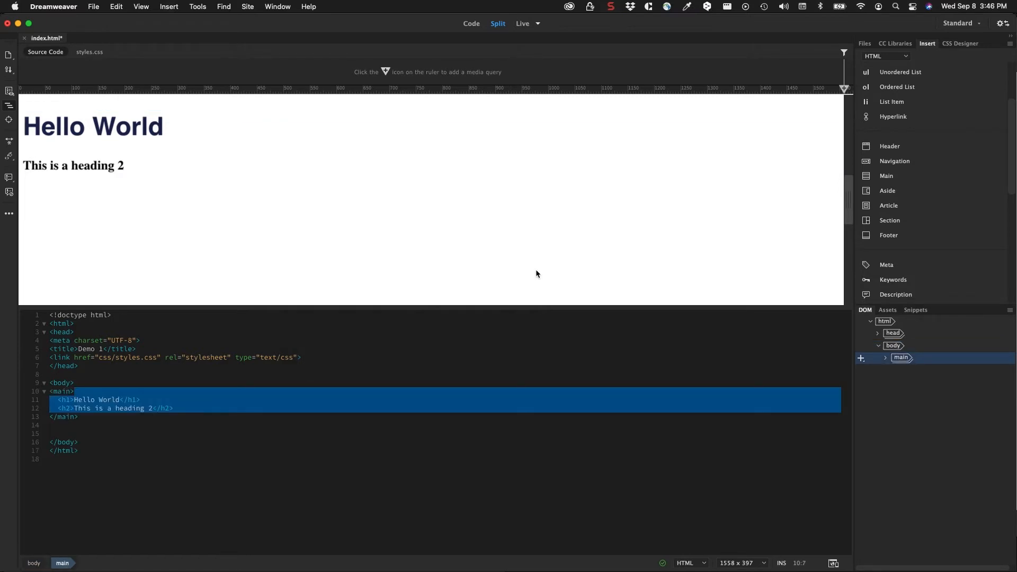
Step: Wrap both selected headings in a header element inside main
{"action": "left_click", "coordinate": [76, 391]}
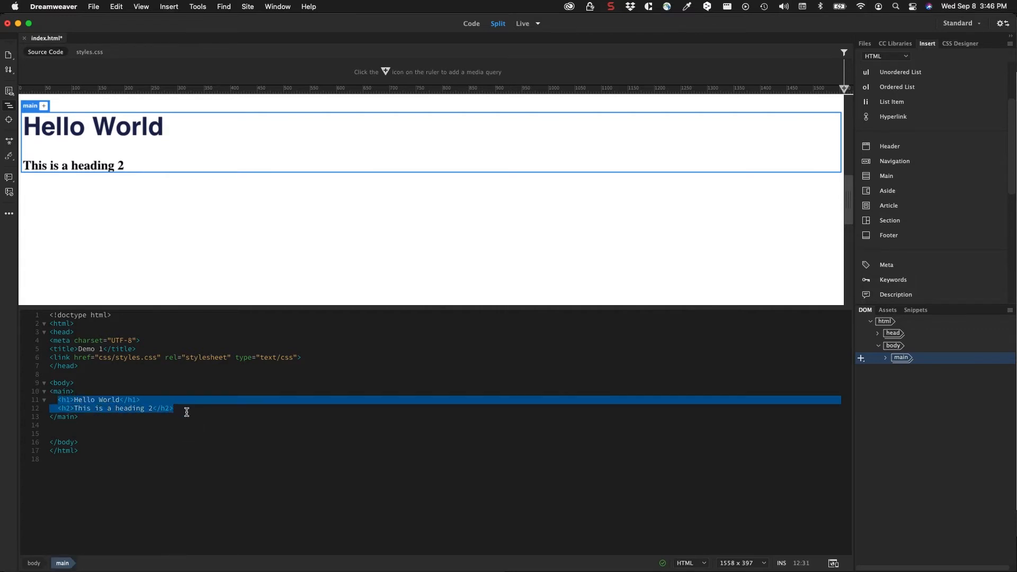
{"action": "mouse_move", "coordinate": [956, 161]}
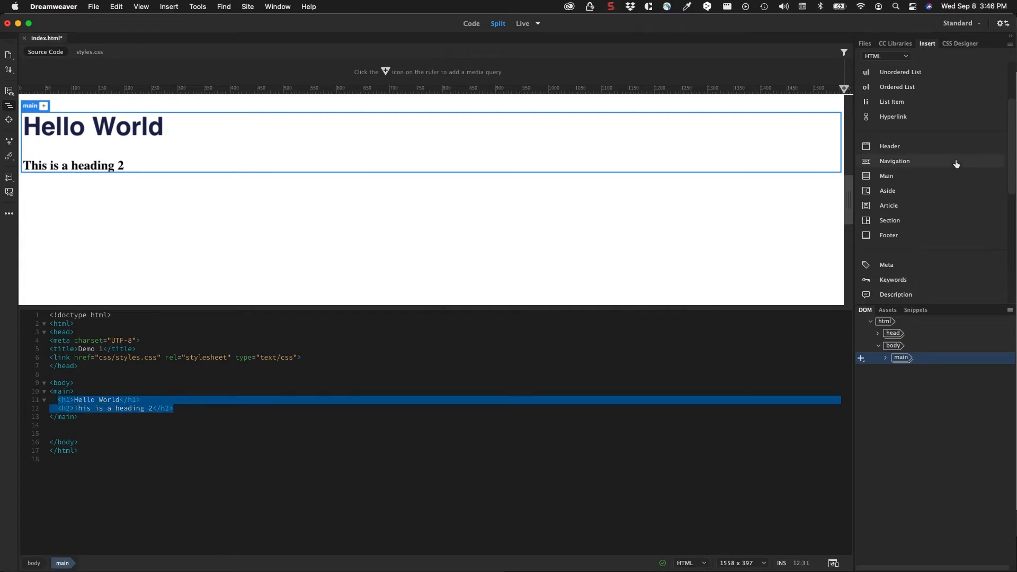
{"action": "mouse_move", "coordinate": [889, 146]}
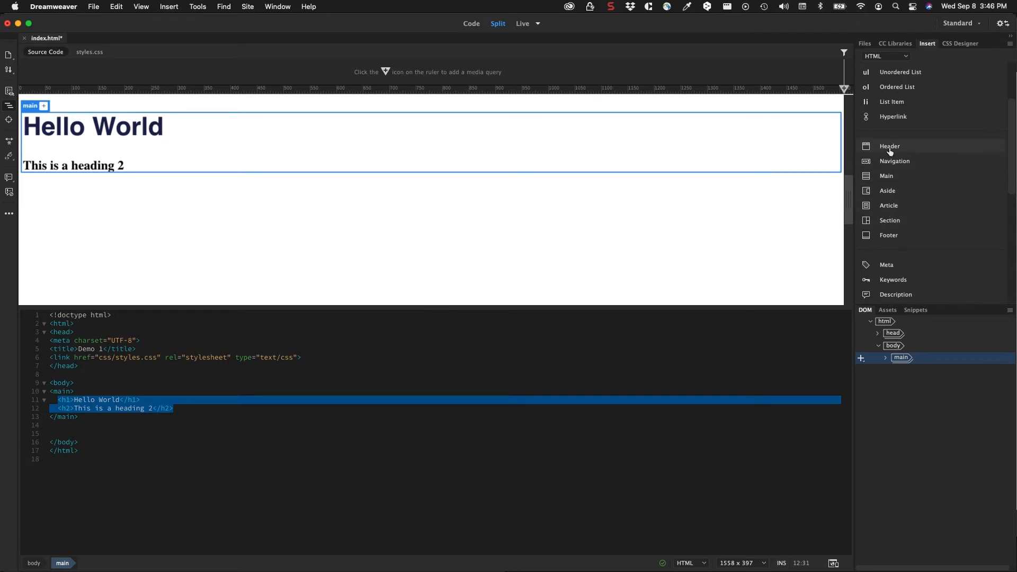
{"action": "left_click", "coordinate": [889, 146]}
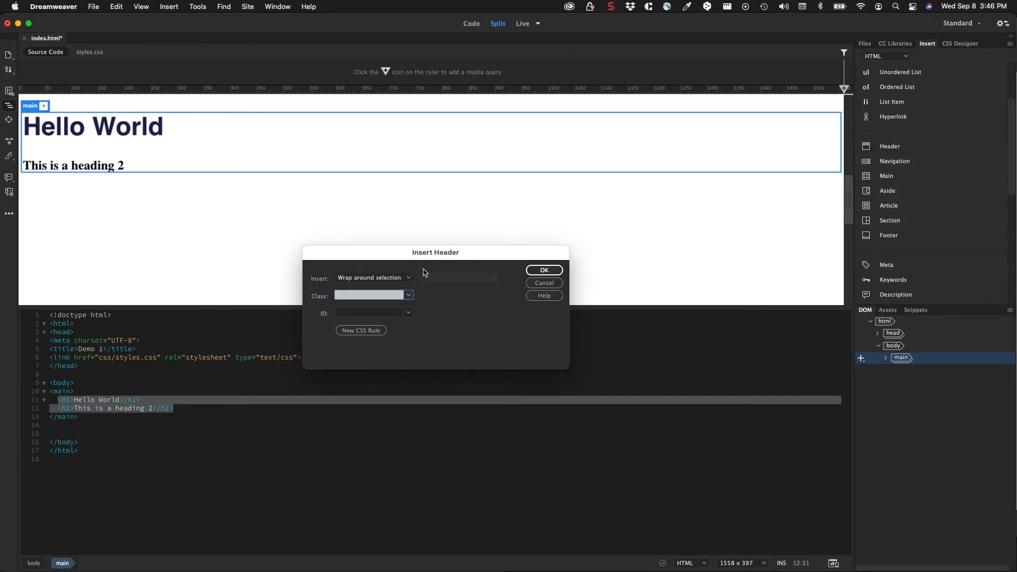
{"action": "left_click", "coordinate": [543, 269]}
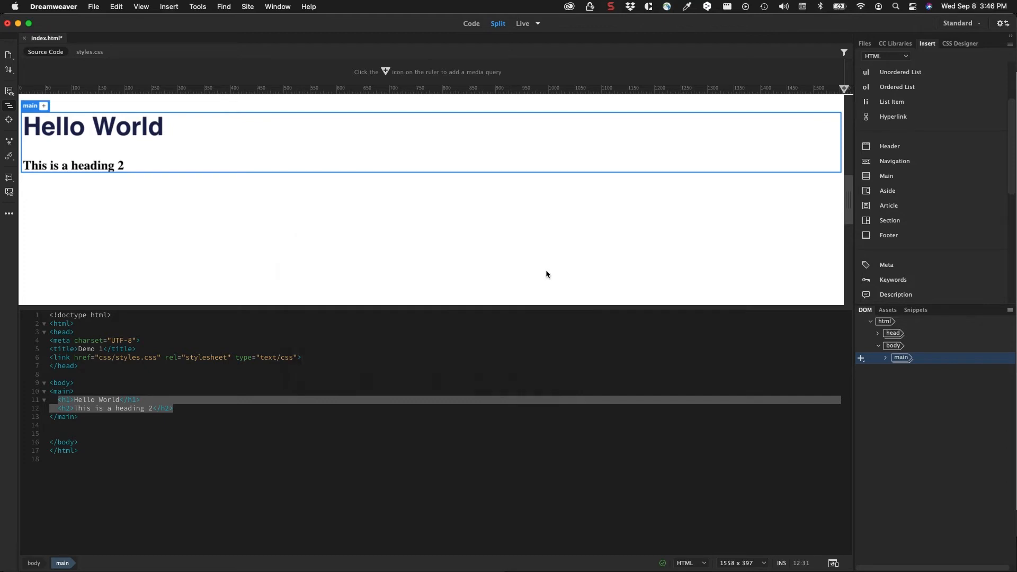
{"action": "left_click", "coordinate": [889, 146]}
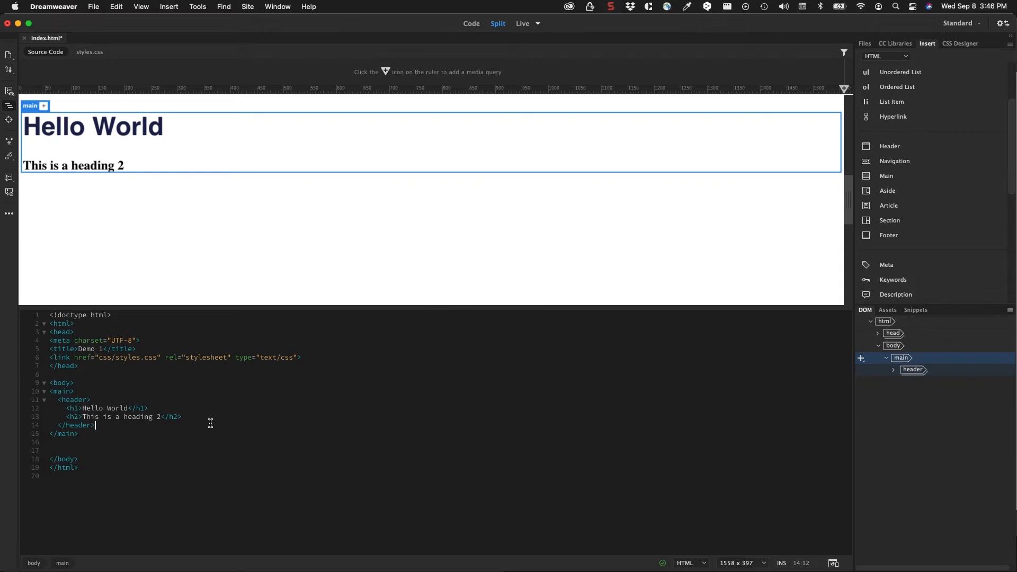
Step: Insert a Section with class 'info' on a new line after </header>
{"action": "key", "text": "Return"}
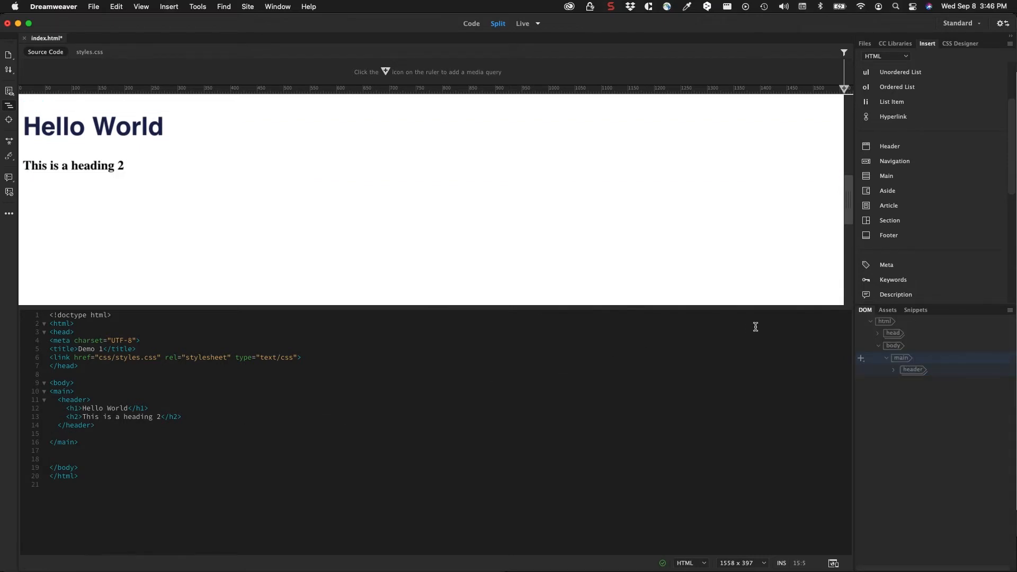
{"action": "mouse_move", "coordinate": [895, 206]}
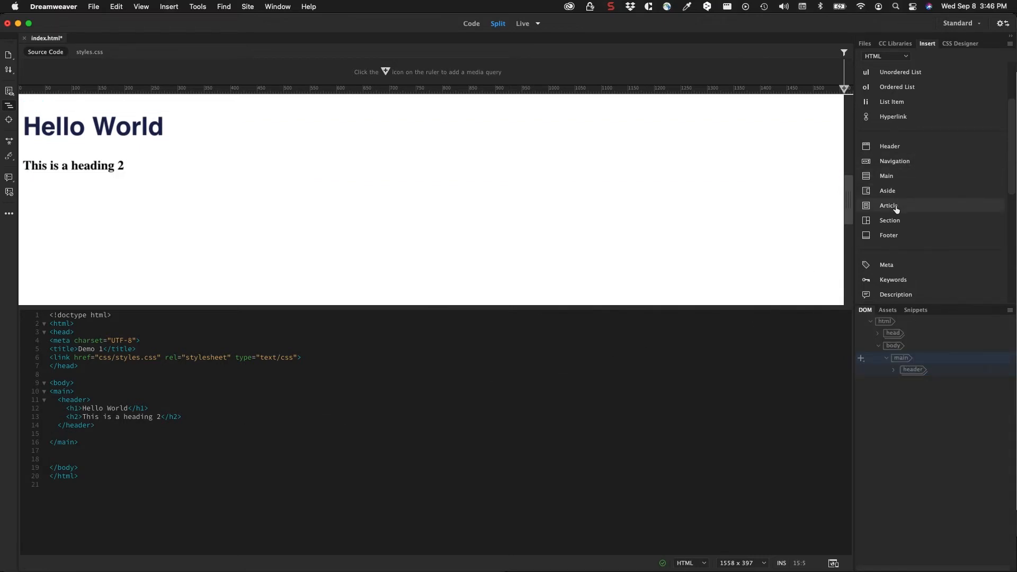
{"action": "left_click", "coordinate": [889, 220]}
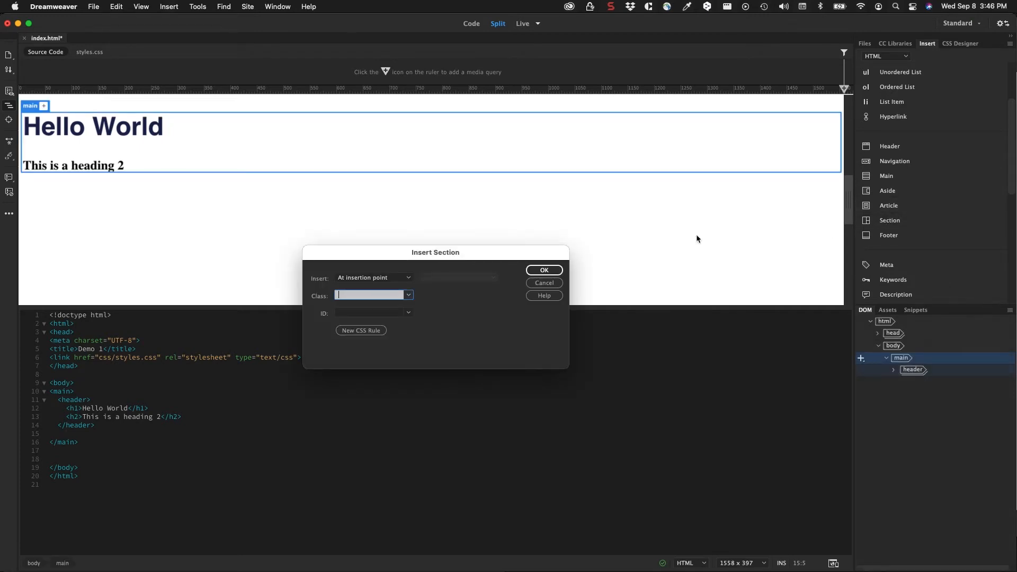
{"action": "mouse_move", "coordinate": [557, 251]}
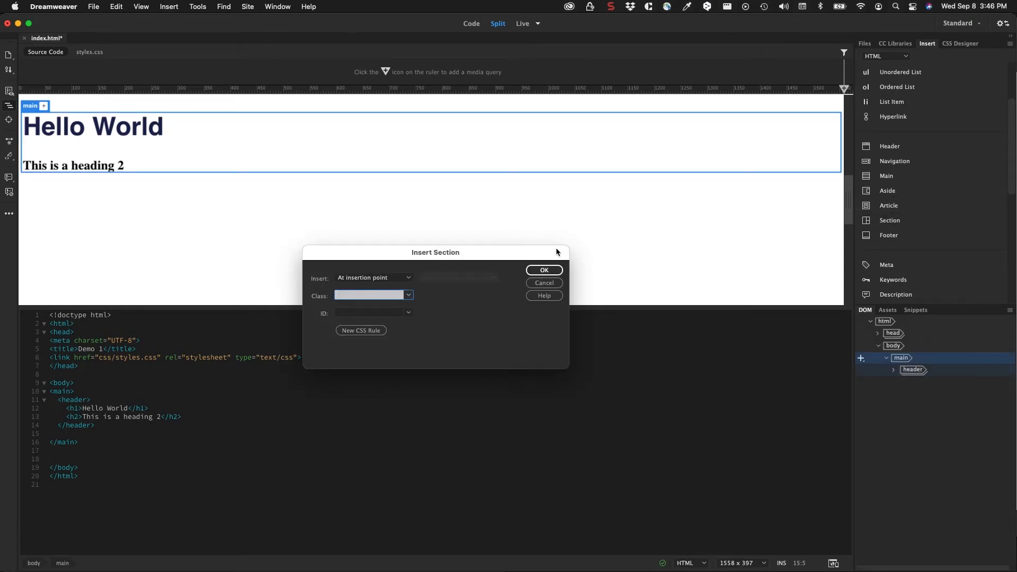
{"action": "type", "text": "info"}
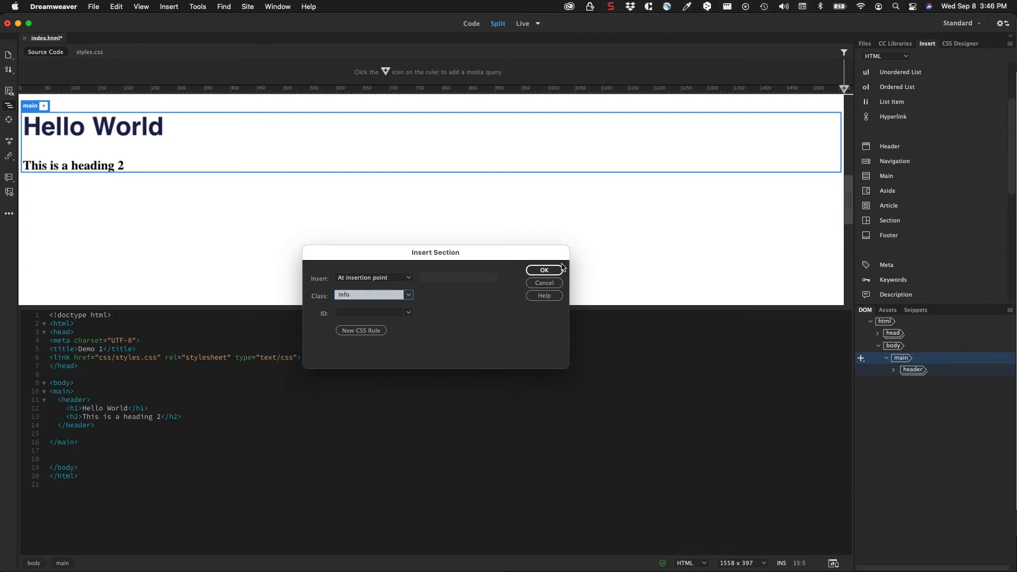
{"action": "left_click", "coordinate": [543, 269]}
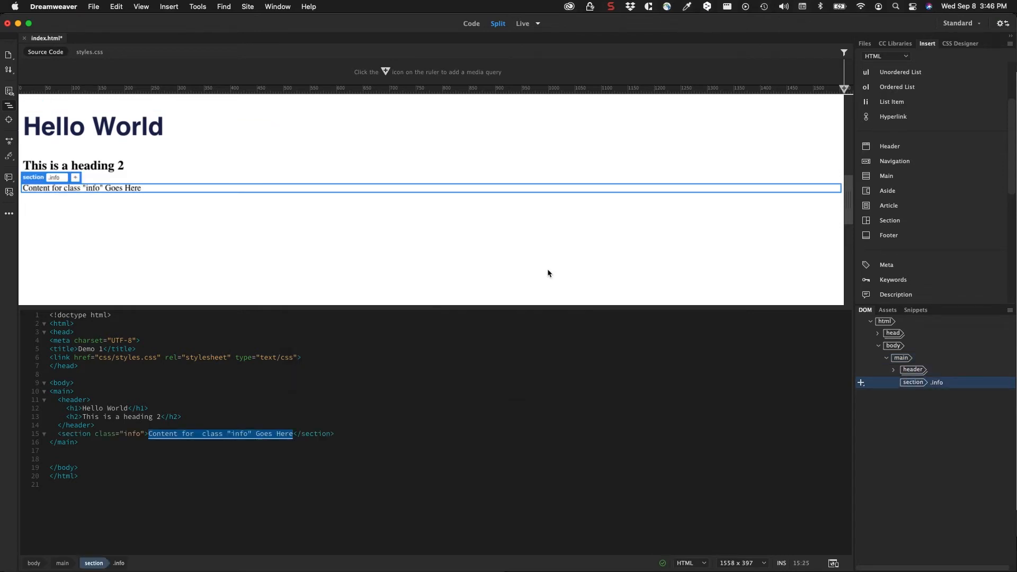
{"action": "mouse_move", "coordinate": [134, 444]}
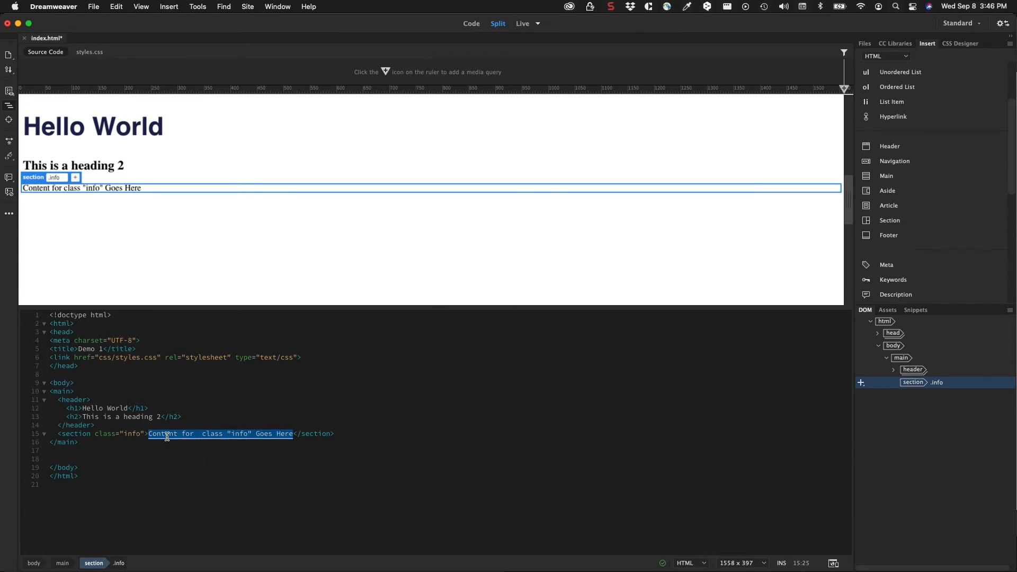
{"action": "mouse_move", "coordinate": [285, 433]}
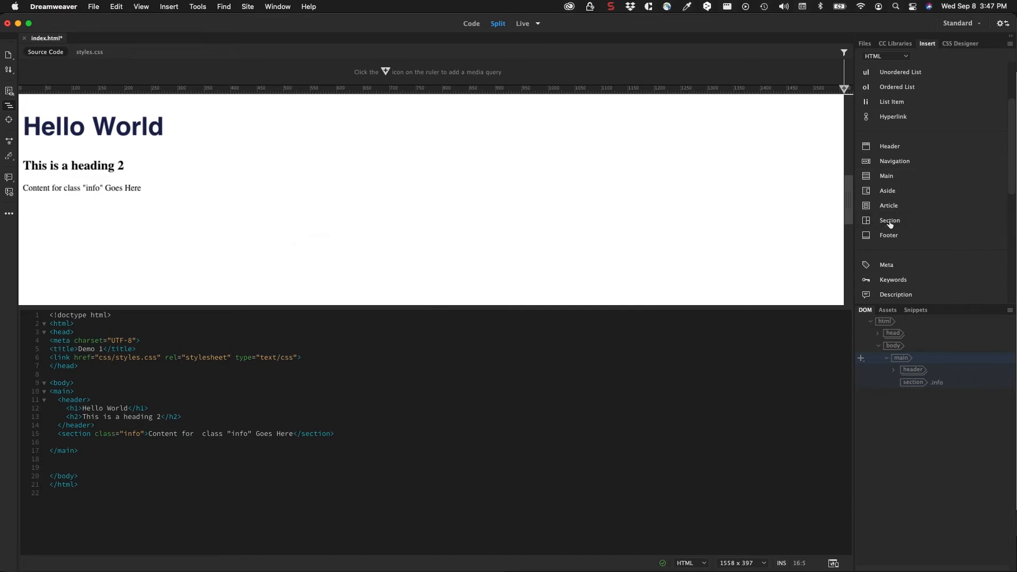
Step: Insert a Section with class 'products' after the info section, cursor placed below it
{"action": "left_click", "coordinate": [889, 220]}
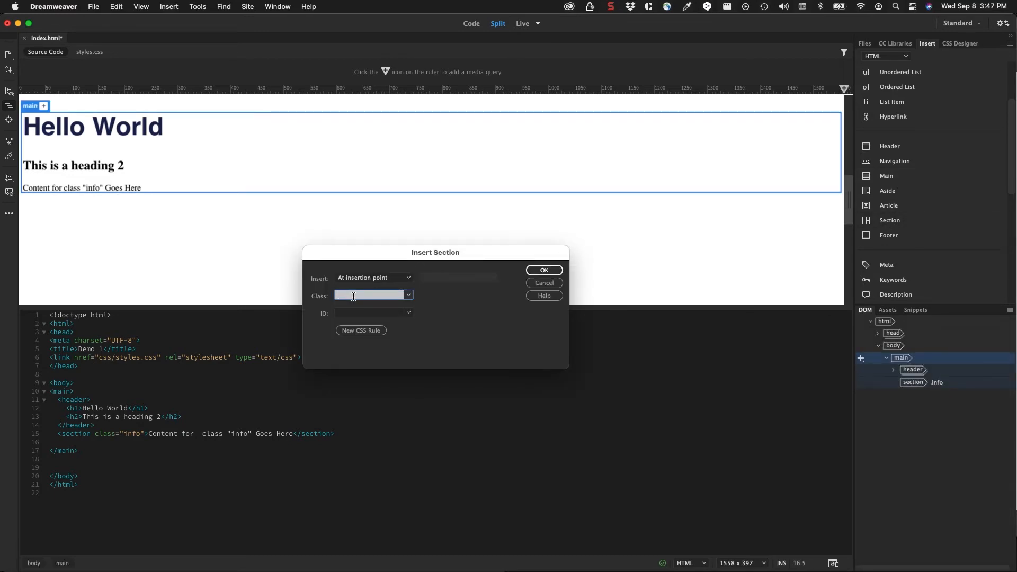
{"action": "type", "text": "products"}
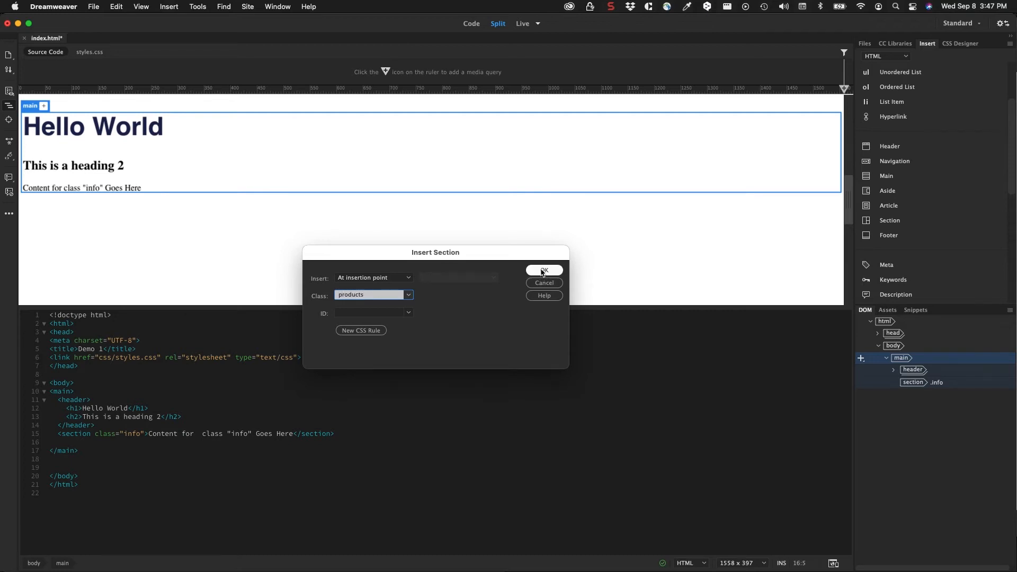
{"action": "left_click", "coordinate": [543, 271]}
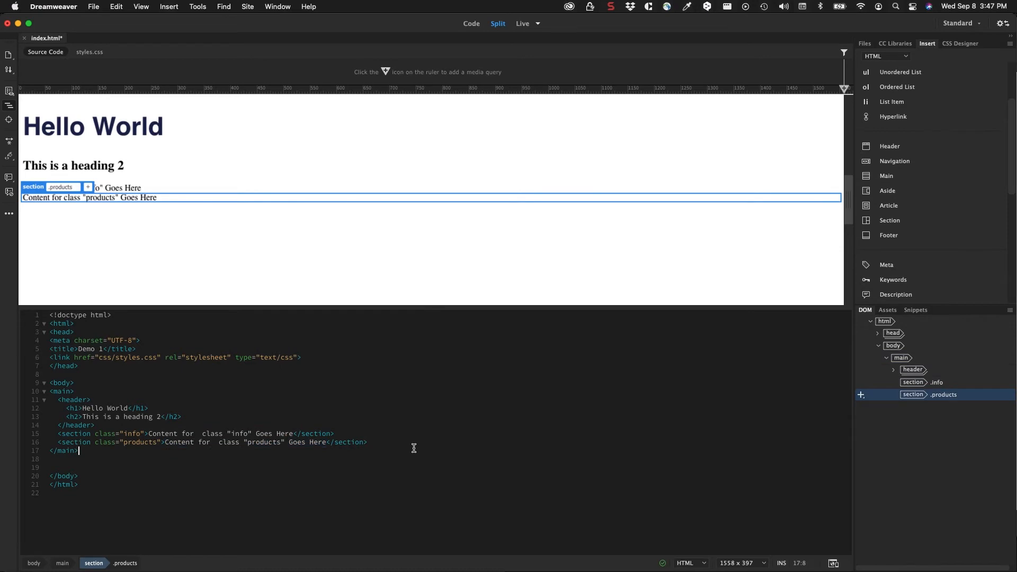
{"action": "left_click", "coordinate": [901, 358]}
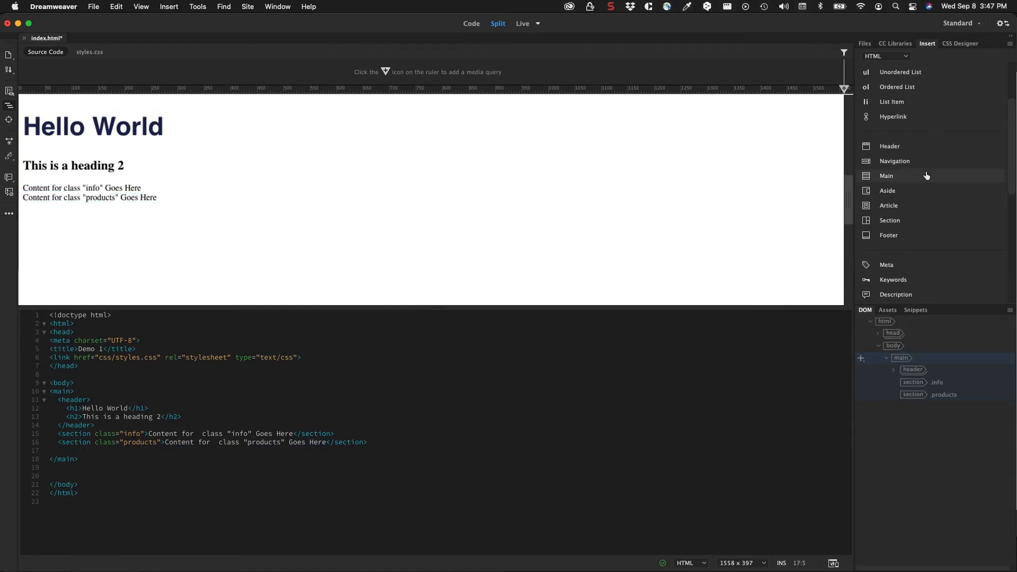
Step: Insert a Section with class 'services' below the products section
{"action": "left_click", "coordinate": [890, 220]}
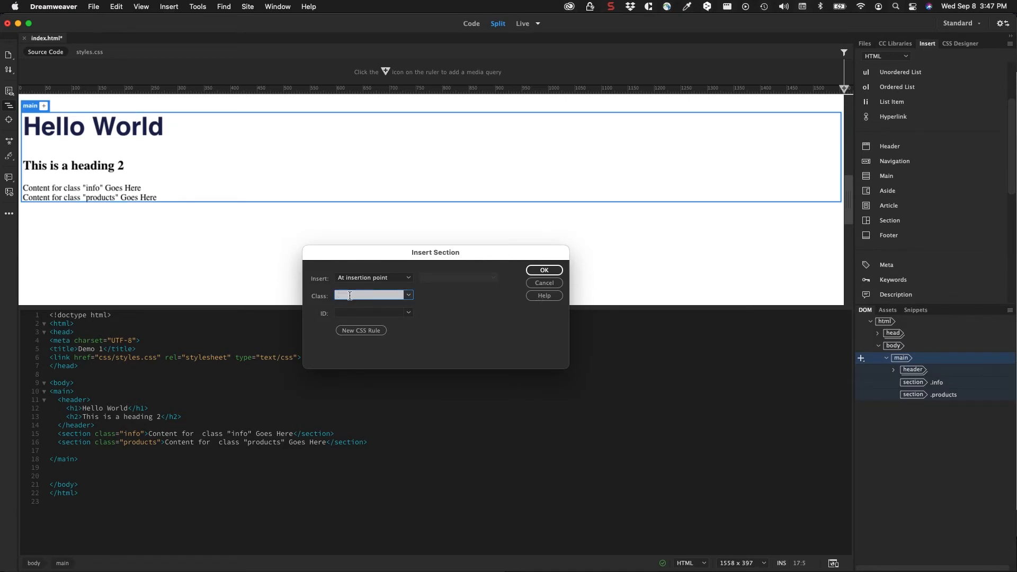
{"action": "type", "text": "servic"}
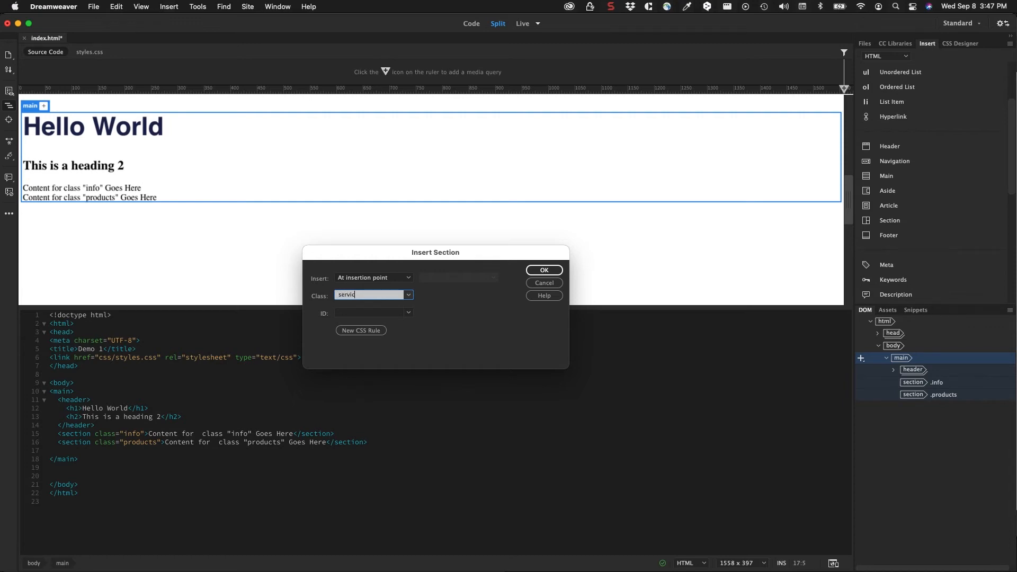
{"action": "type", "text": "es"}
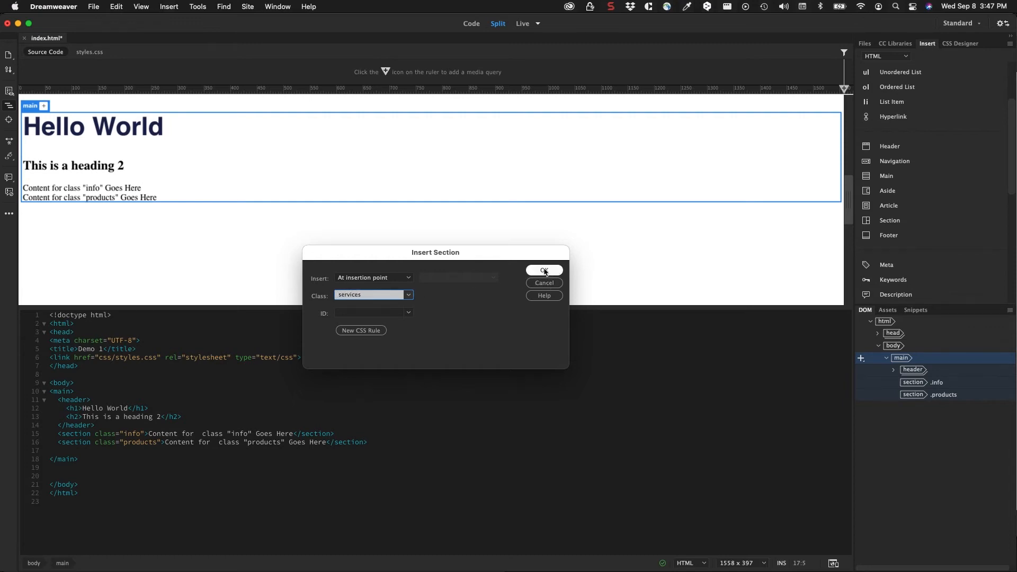
{"action": "left_click", "coordinate": [543, 271]}
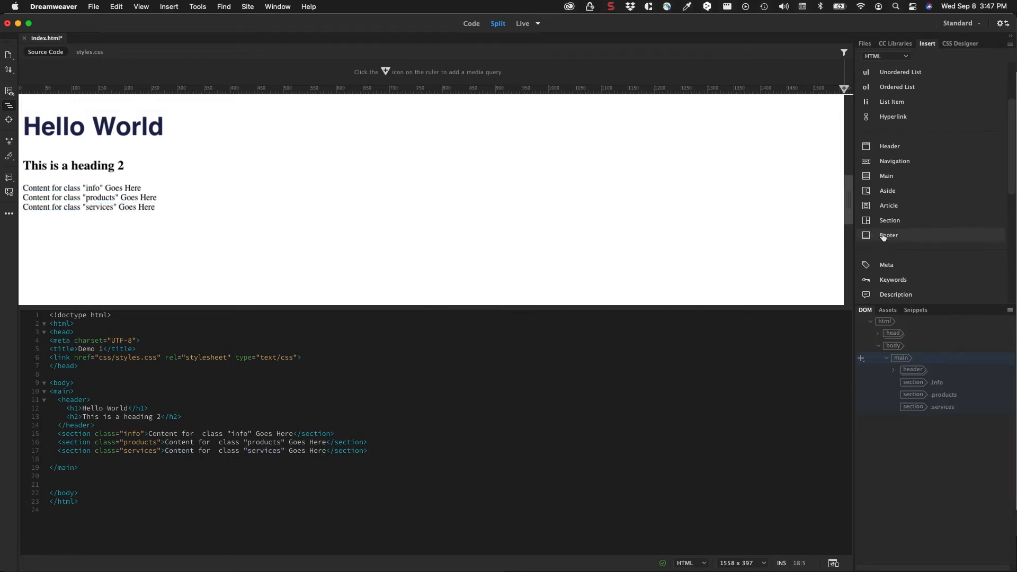
Step: Insert a Footer element with placeholder text after the services section
{"action": "left_click", "coordinate": [889, 235]}
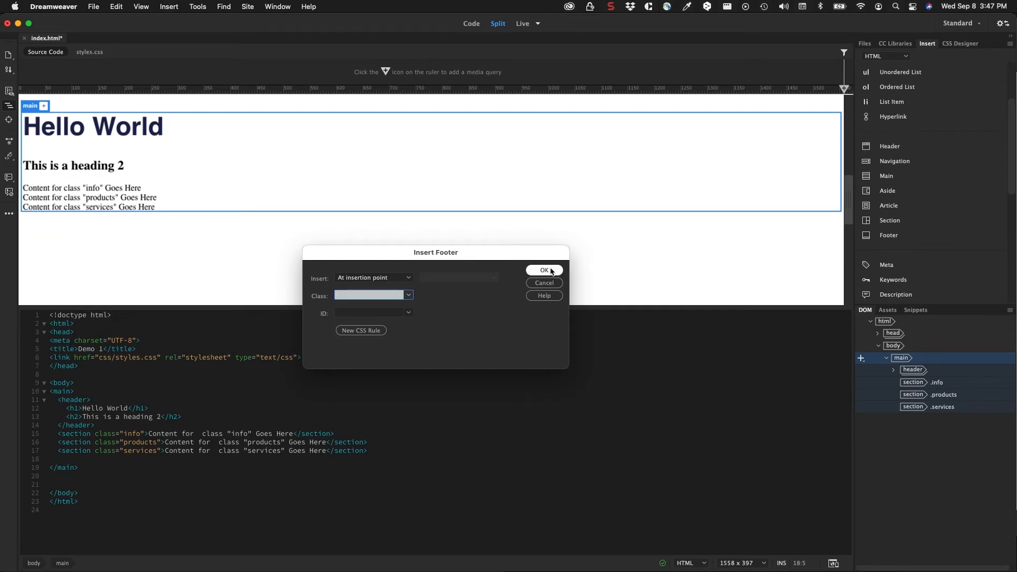
{"action": "left_click", "coordinate": [543, 269]}
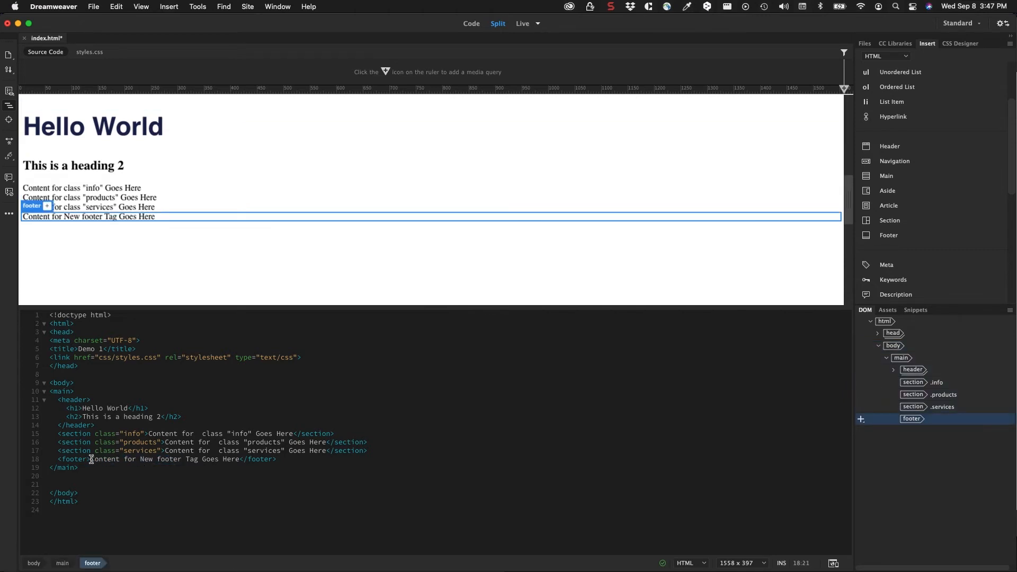
Step: Replace the footer placeholder with '© 2021 Web Design' and save index.html
{"action": "double_click", "coordinate": [162, 459]}
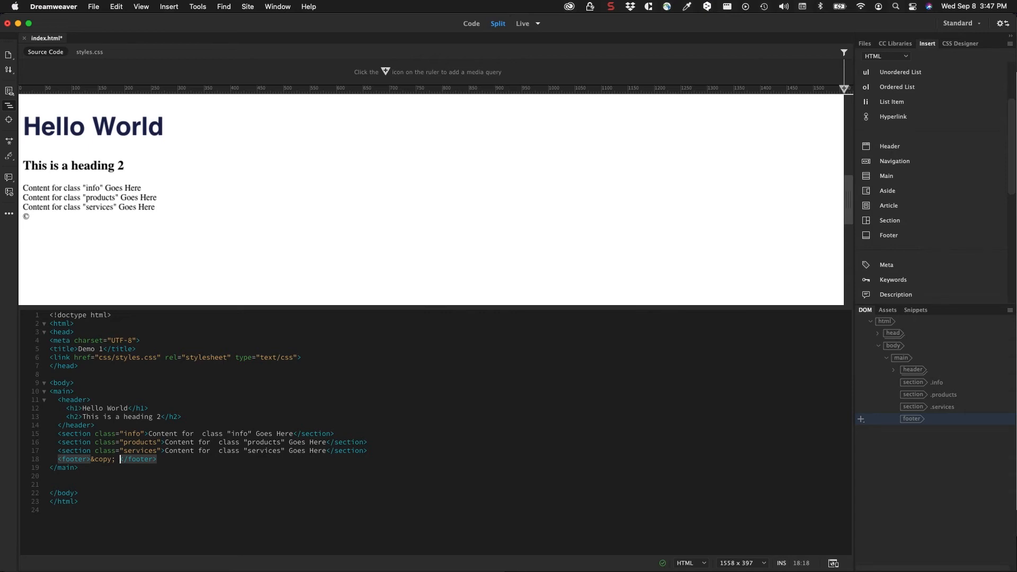
{"action": "type", "text": "2021 Web De"}
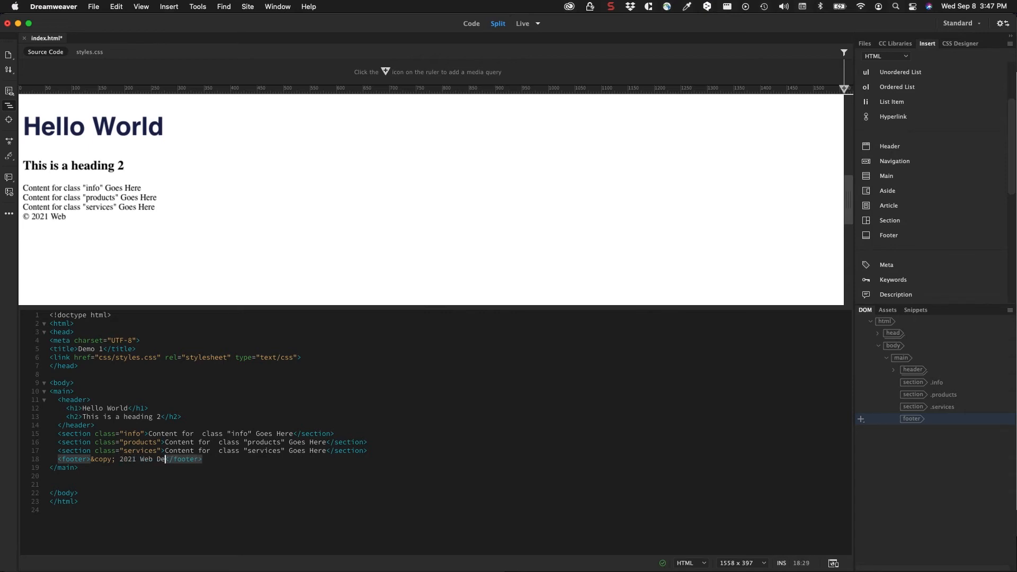
{"action": "type", "text": "sign"}
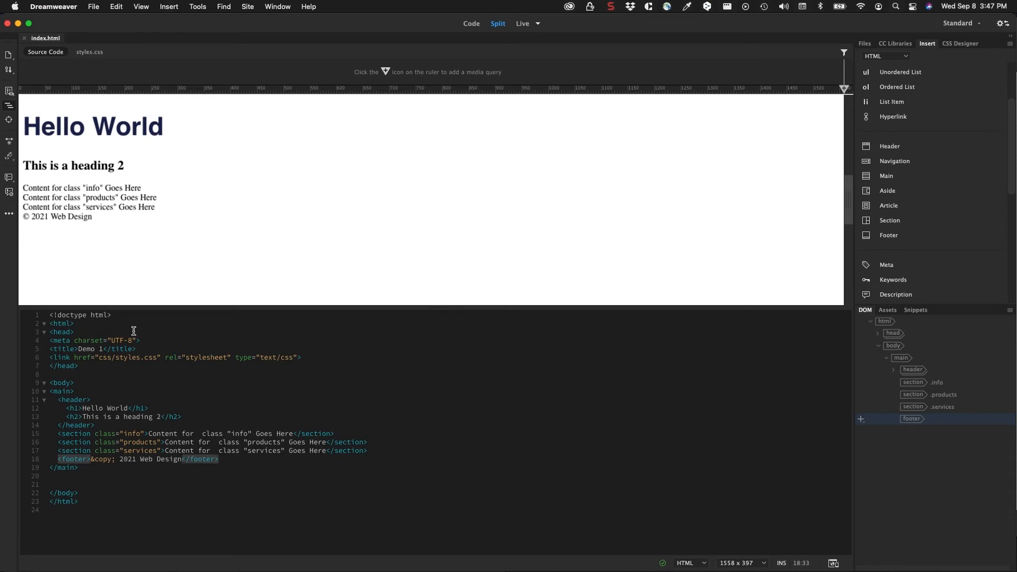
{"action": "mouse_move", "coordinate": [91, 195]}
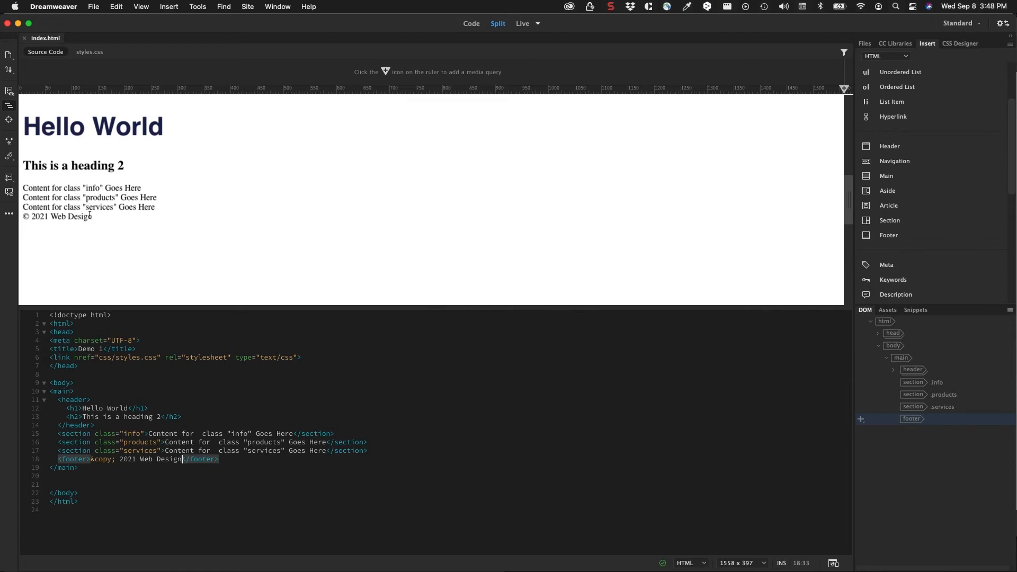
{"action": "mouse_move", "coordinate": [133, 311]}
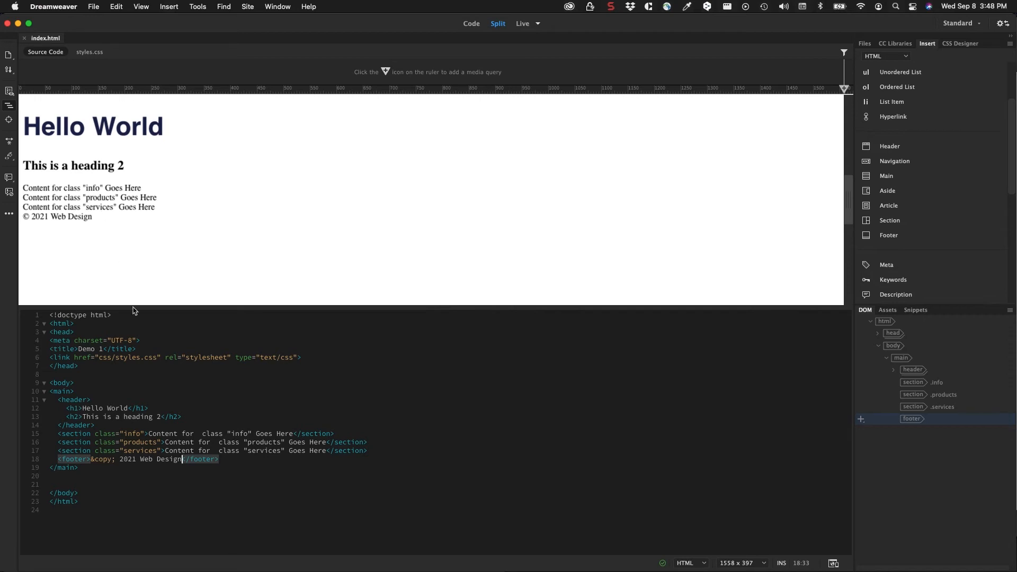
{"action": "mouse_move", "coordinate": [230, 448]}
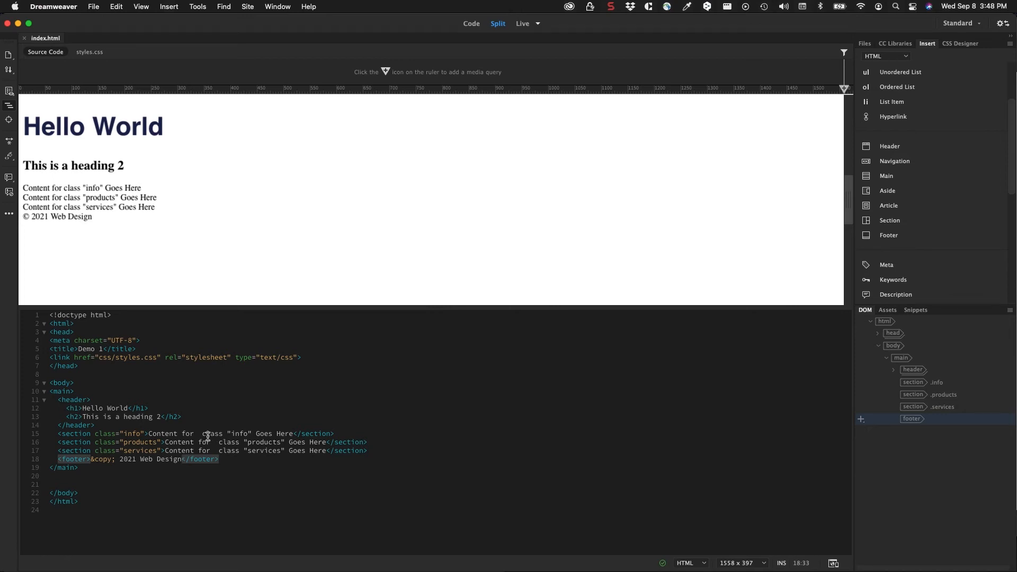
Step: Delete the info section's placeholder text and open a blank line after its opening tag
{"action": "double_click", "coordinate": [156, 433]}
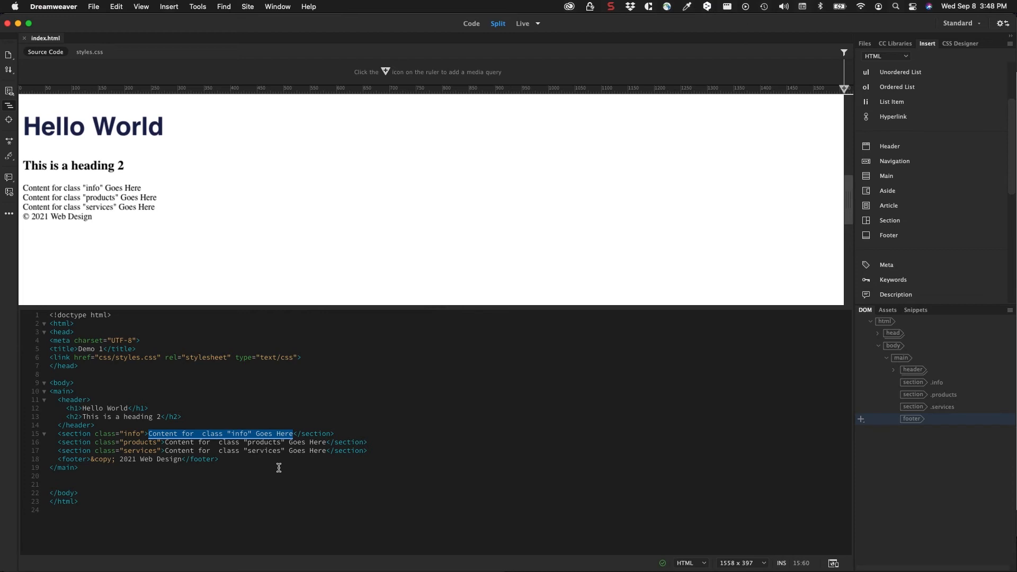
{"action": "key", "text": "Enter"}
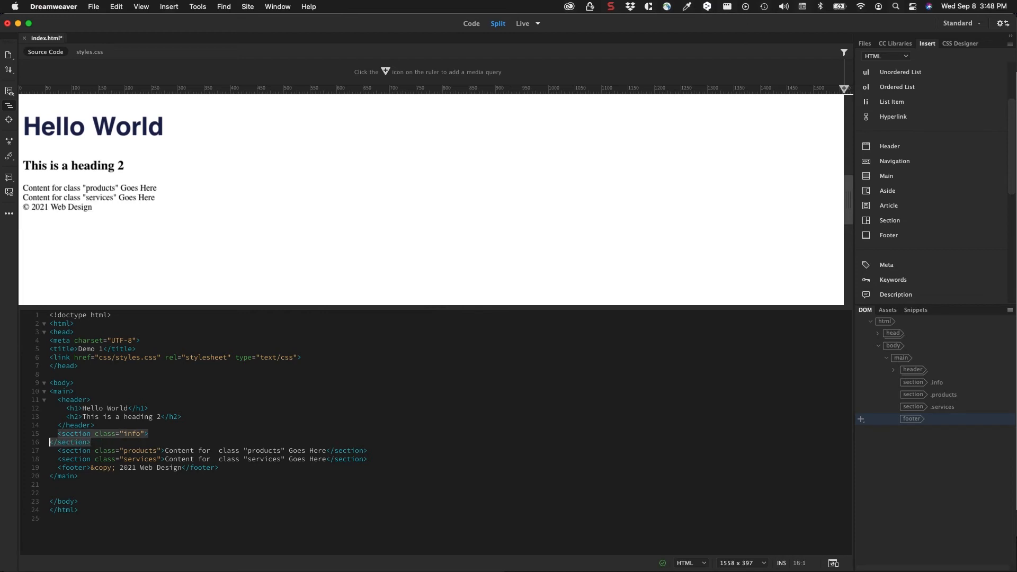
{"action": "left_click", "coordinate": [78, 443]}
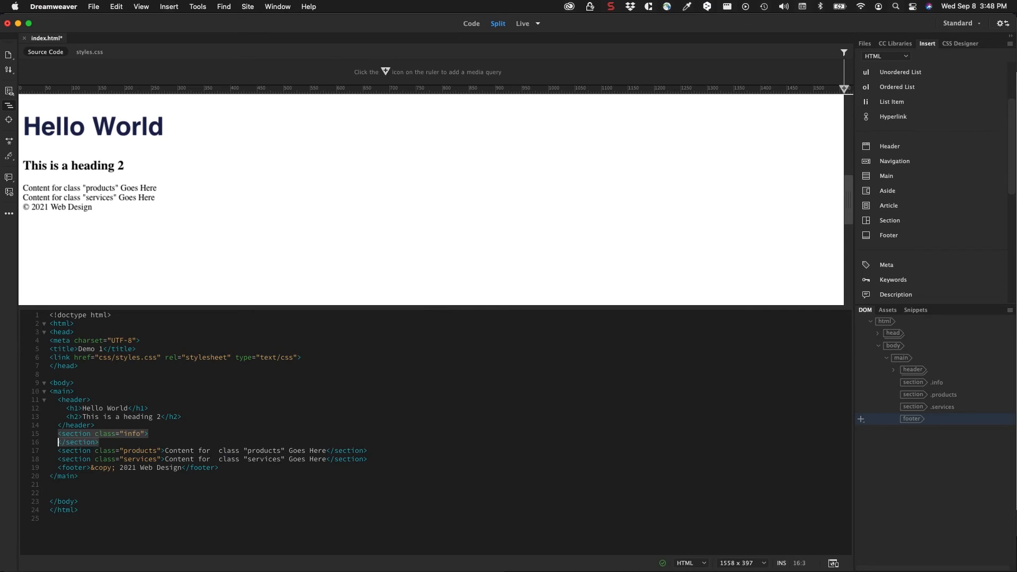
{"action": "left_click", "coordinate": [149, 433]}
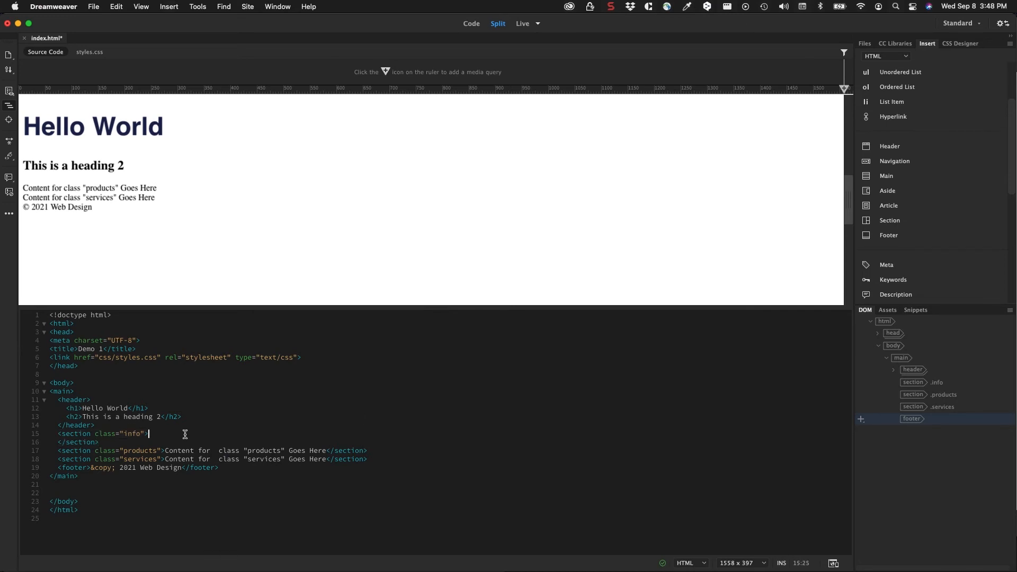
{"action": "key", "text": "Return"}
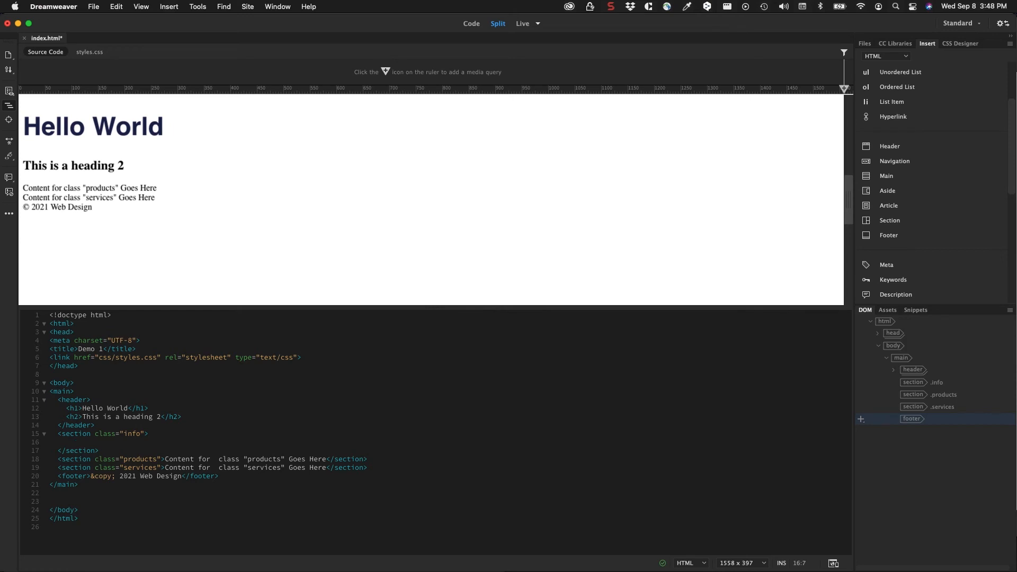
{"action": "left_click", "coordinate": [75, 441]}
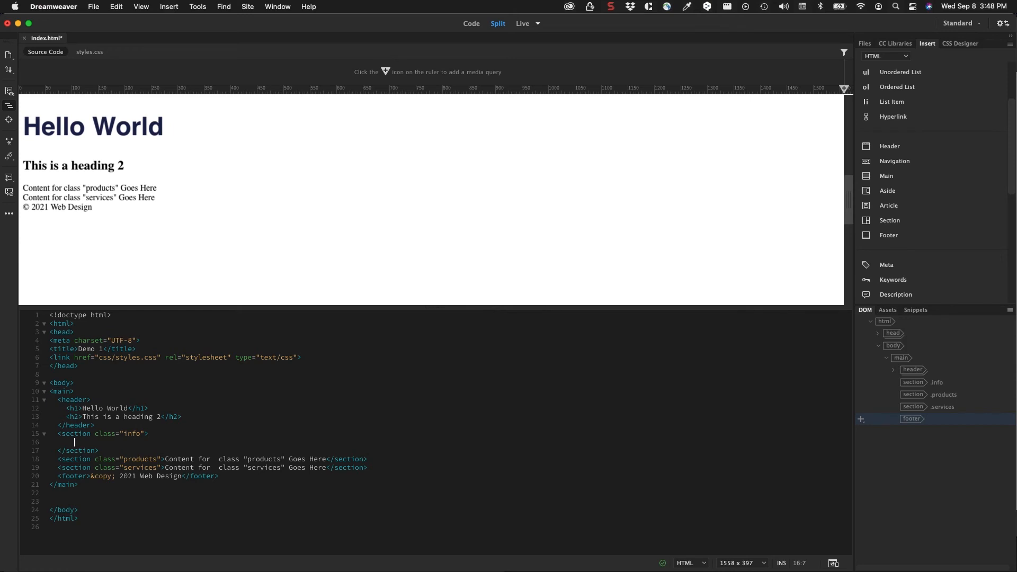
{"action": "type", "text": "p"}
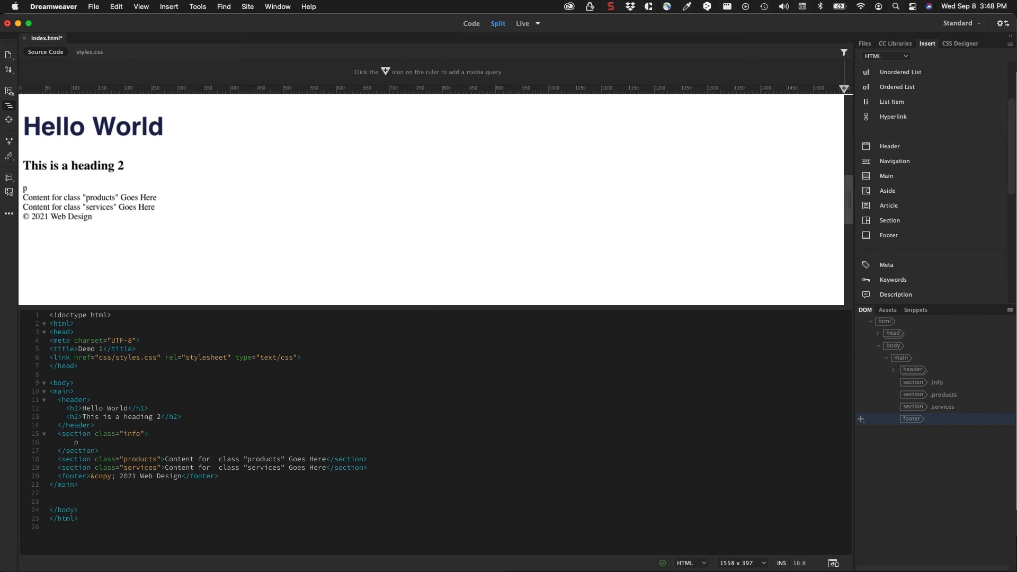
{"action": "left_click", "coordinate": [77, 442]}
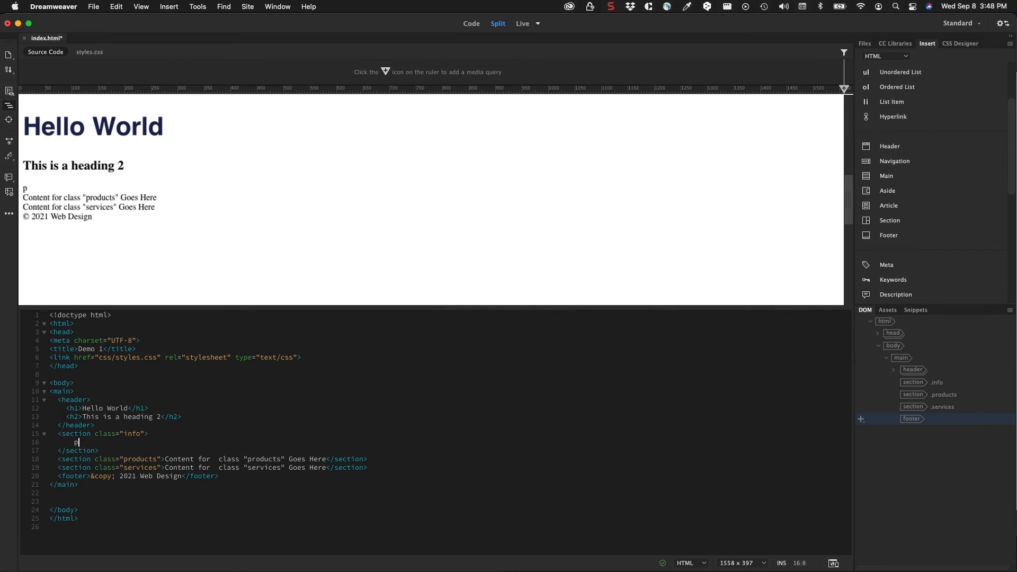
{"action": "type", "text": ">"}
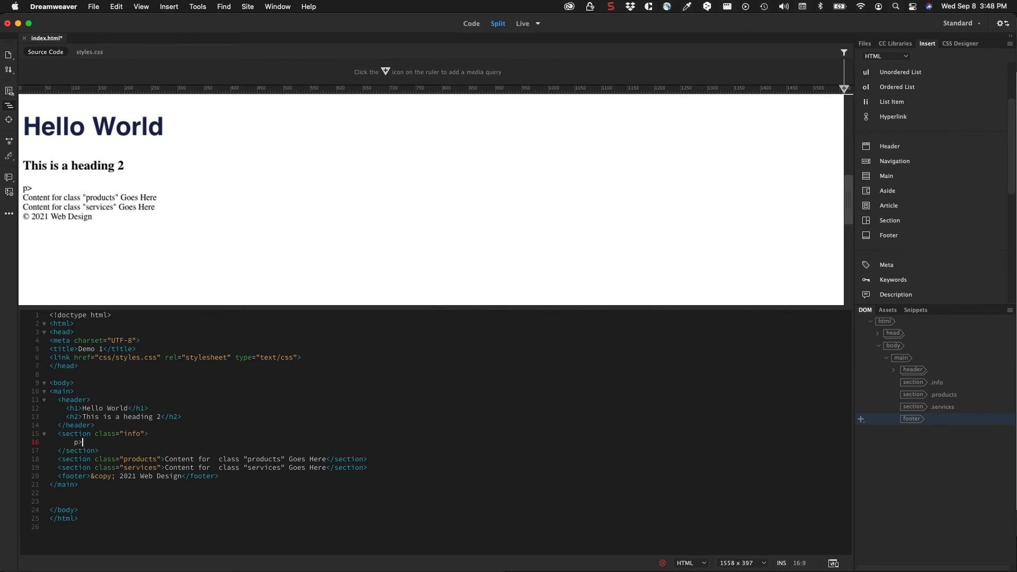
{"action": "type", "text": "a href=\"\"></a></p>"}
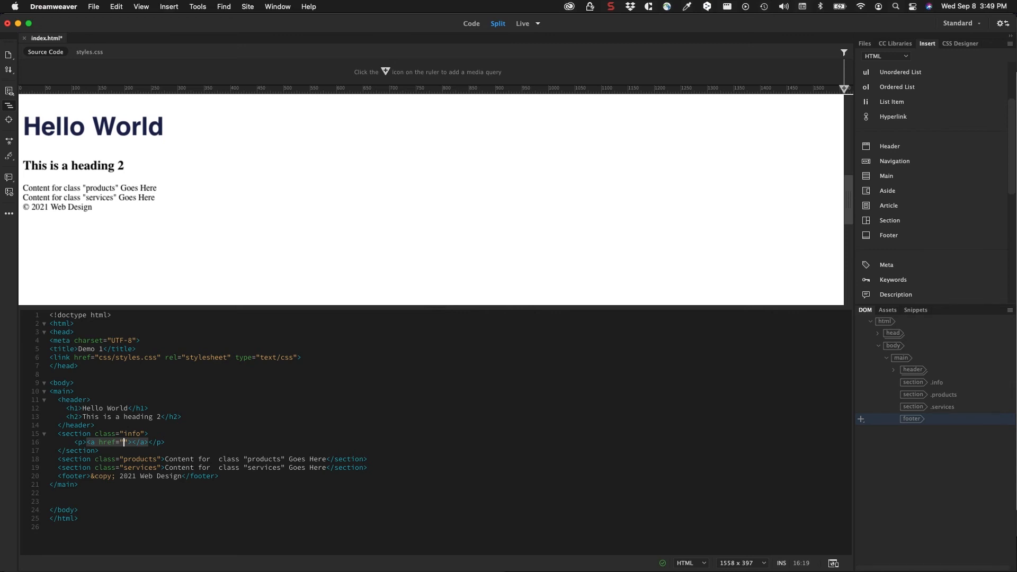
{"action": "type", "text": "https://"}
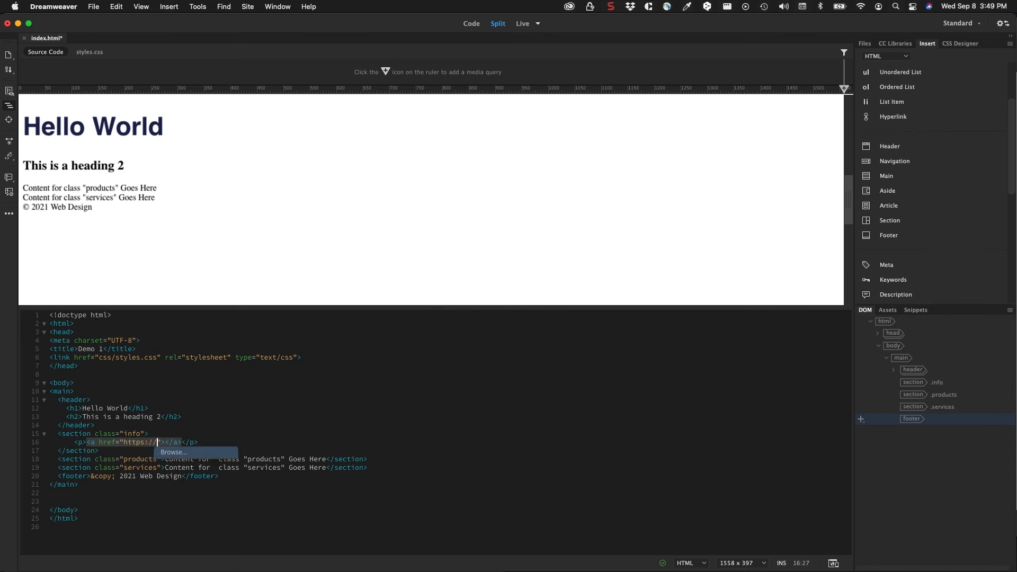
{"action": "type", "text": "www."}
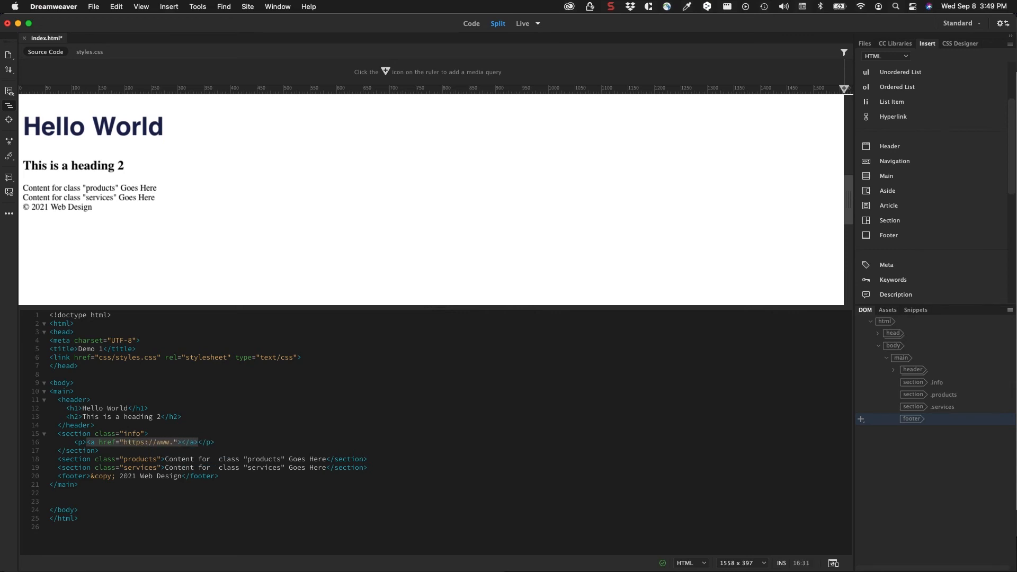
{"action": "type", "text": "google.com"}
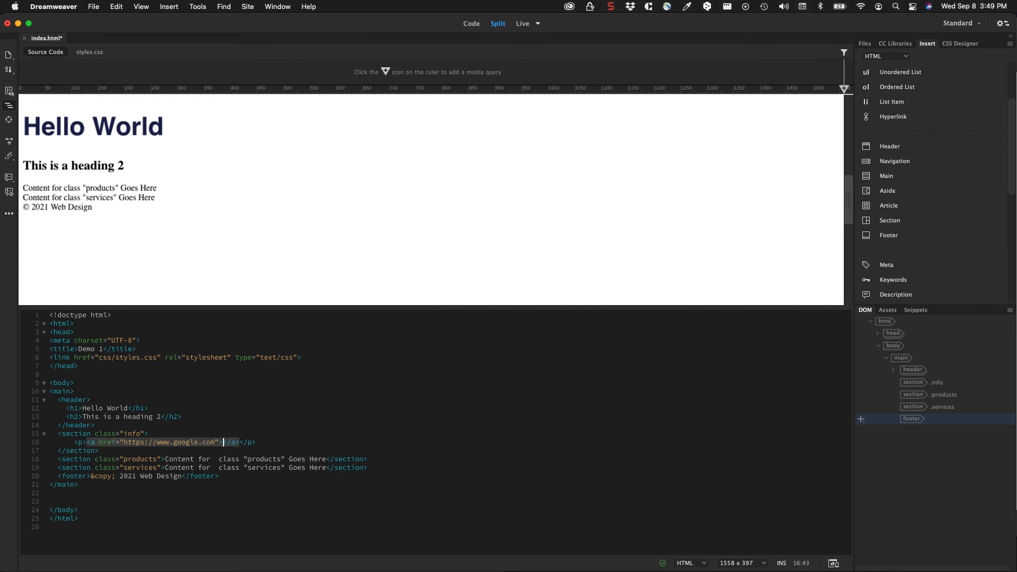
{"action": "type", "text": "Google"}
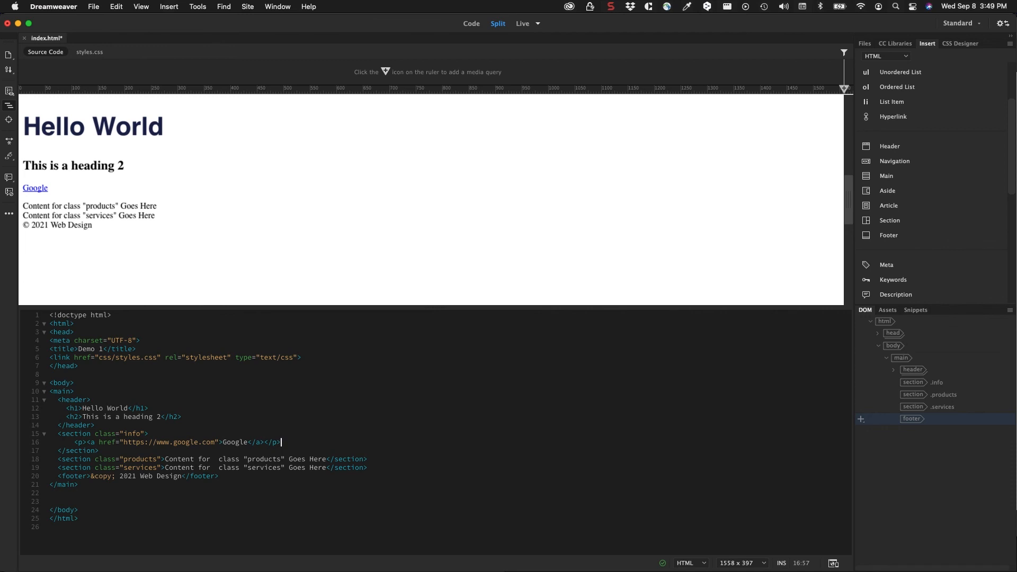
{"action": "key", "text": "return"}
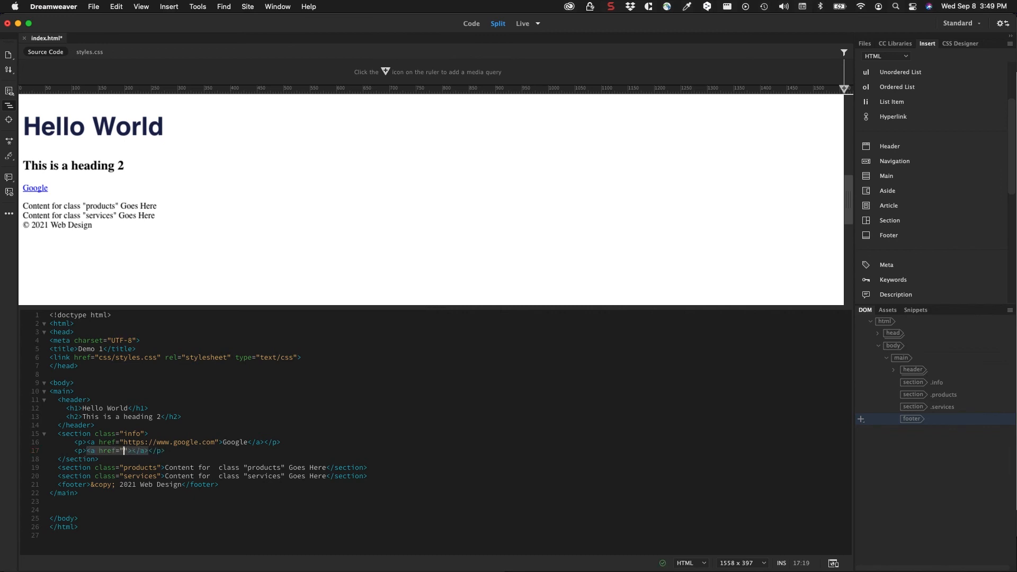
{"action": "type", "text": "https://"}
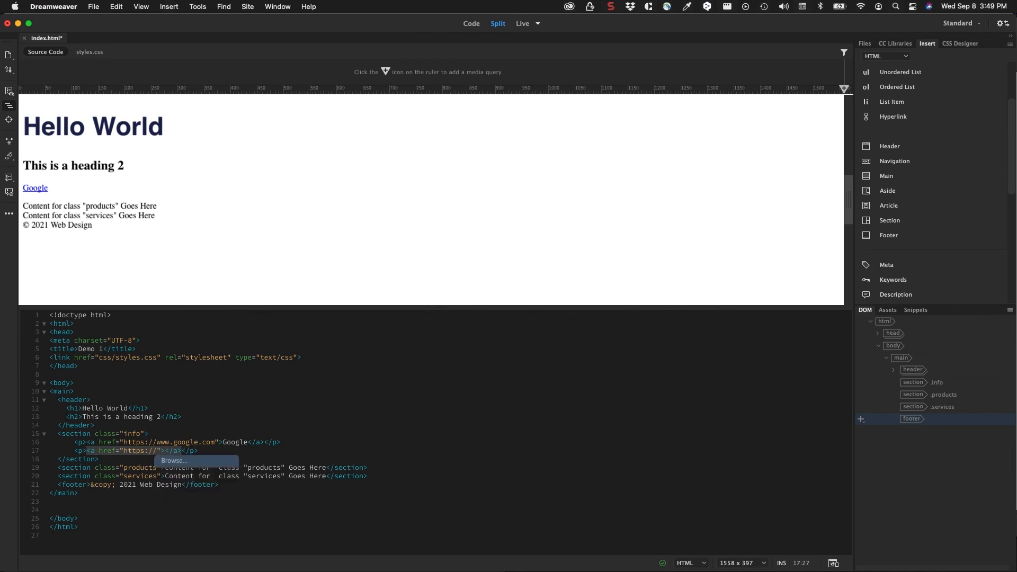
{"action": "mouse_move", "coordinate": [181, 465]}
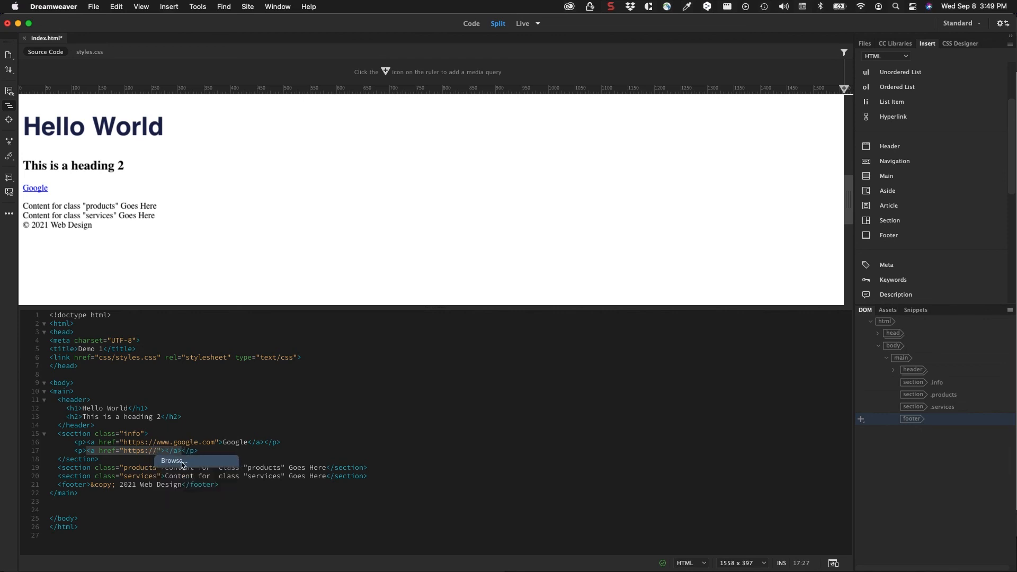
{"action": "left_click", "coordinate": [880, 382]}
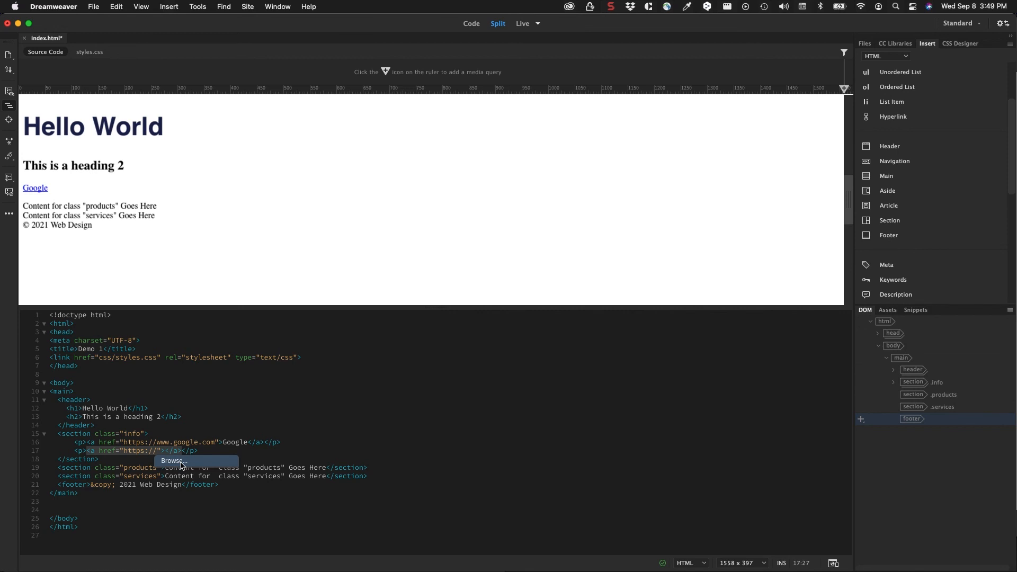
{"action": "left_click", "coordinate": [174, 460]}
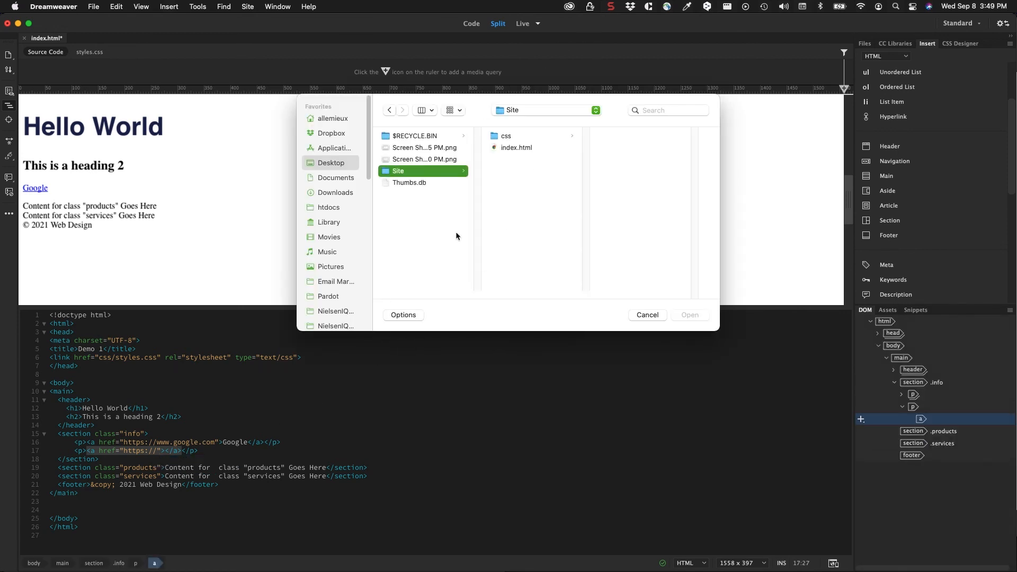
{"action": "mouse_move", "coordinate": [456, 273]}
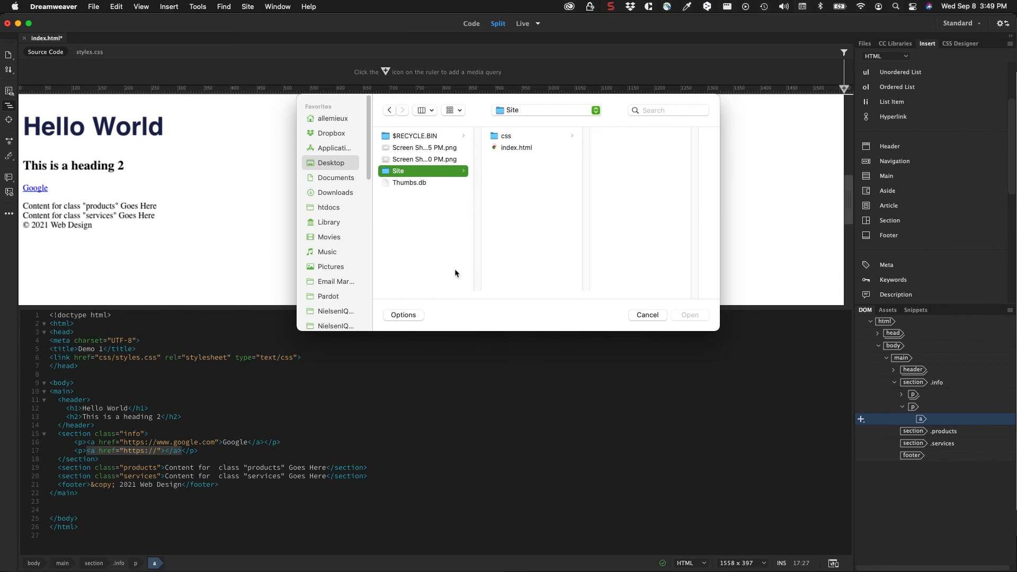
{"action": "mouse_move", "coordinate": [528, 206]}
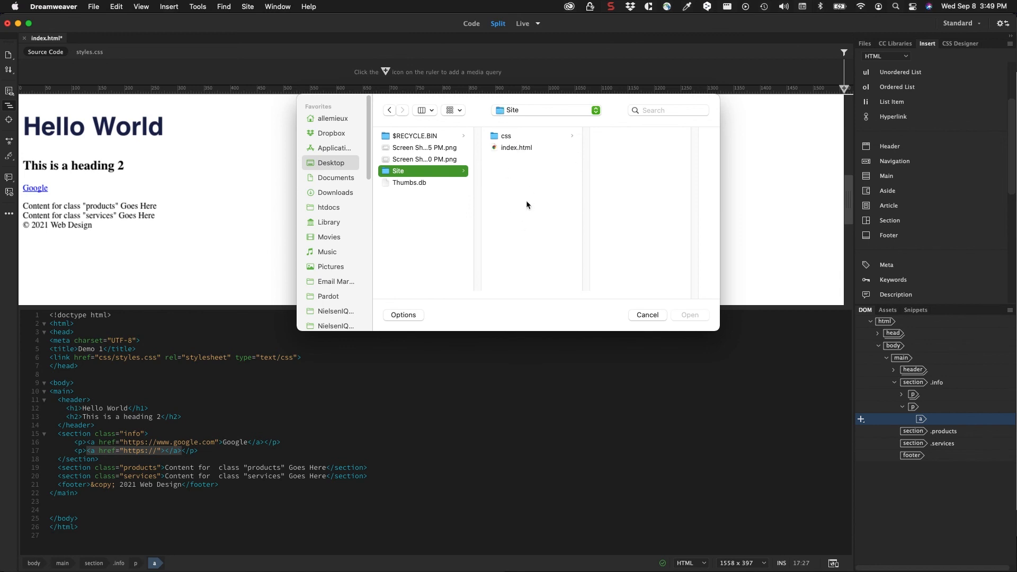
{"action": "mouse_move", "coordinate": [524, 135]}
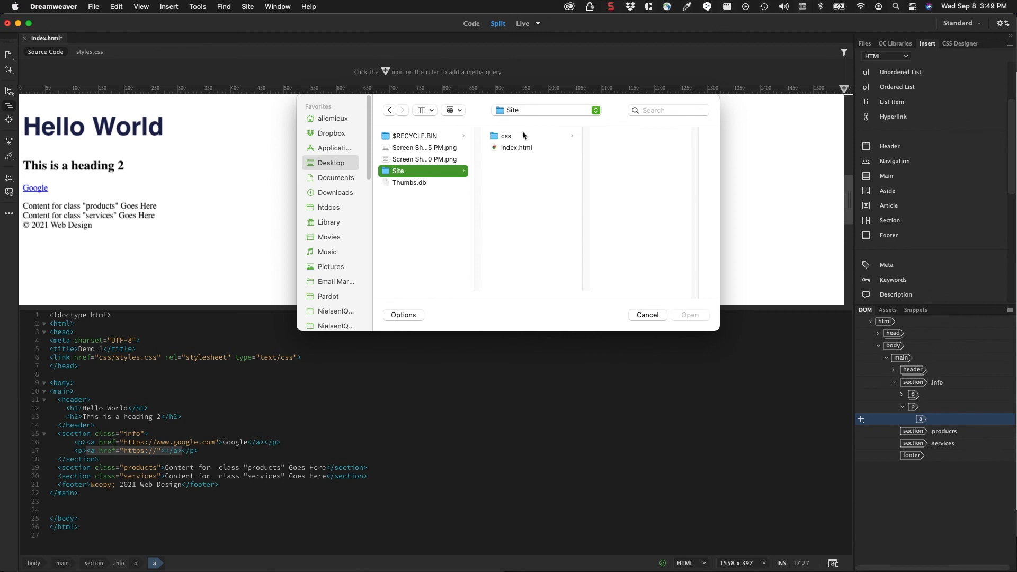
{"action": "left_click", "coordinate": [647, 315]}
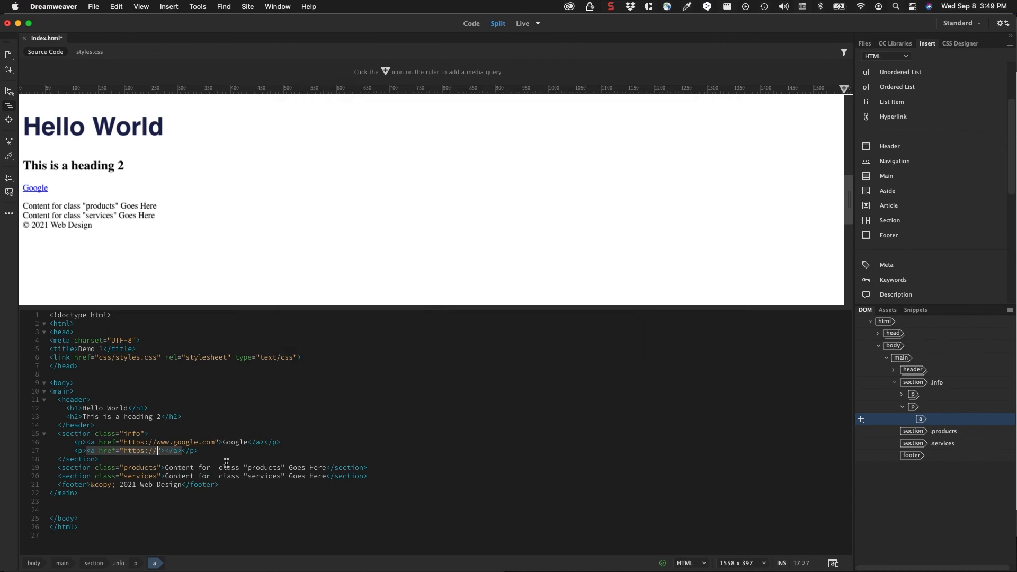
{"action": "mouse_move", "coordinate": [219, 454]}
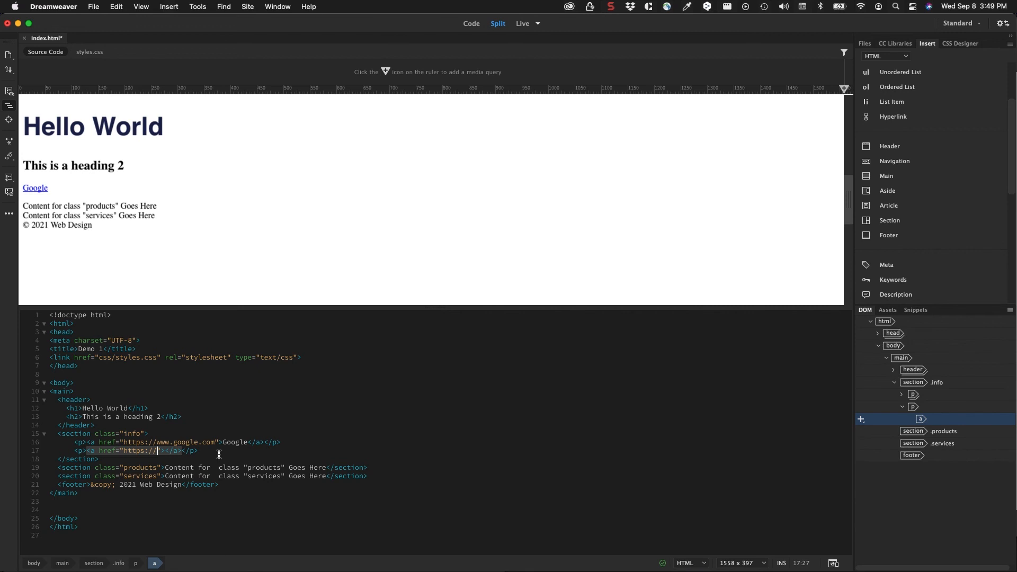
{"action": "mouse_move", "coordinate": [60, 365]}
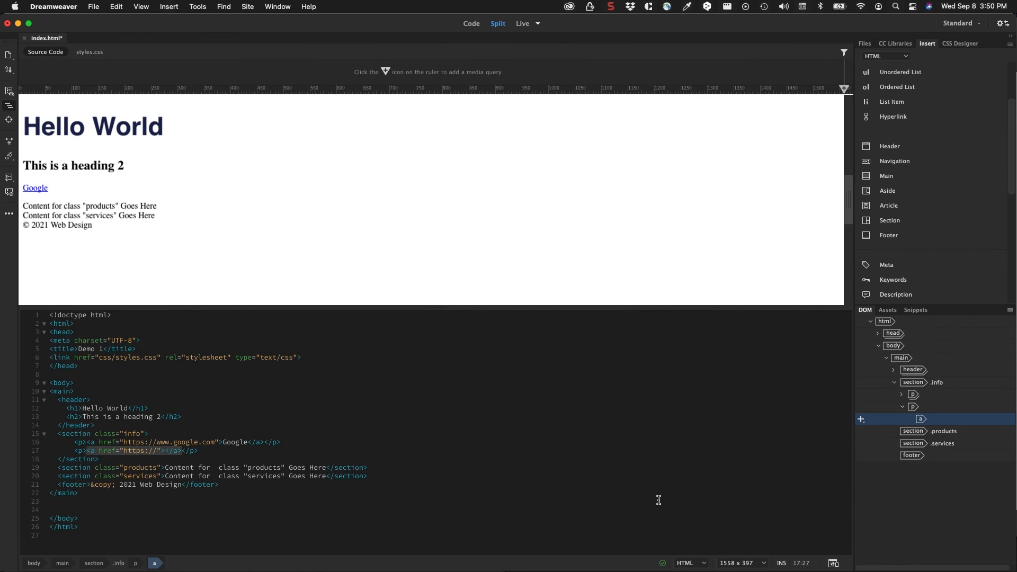
{"action": "mouse_move", "coordinate": [662, 548]}
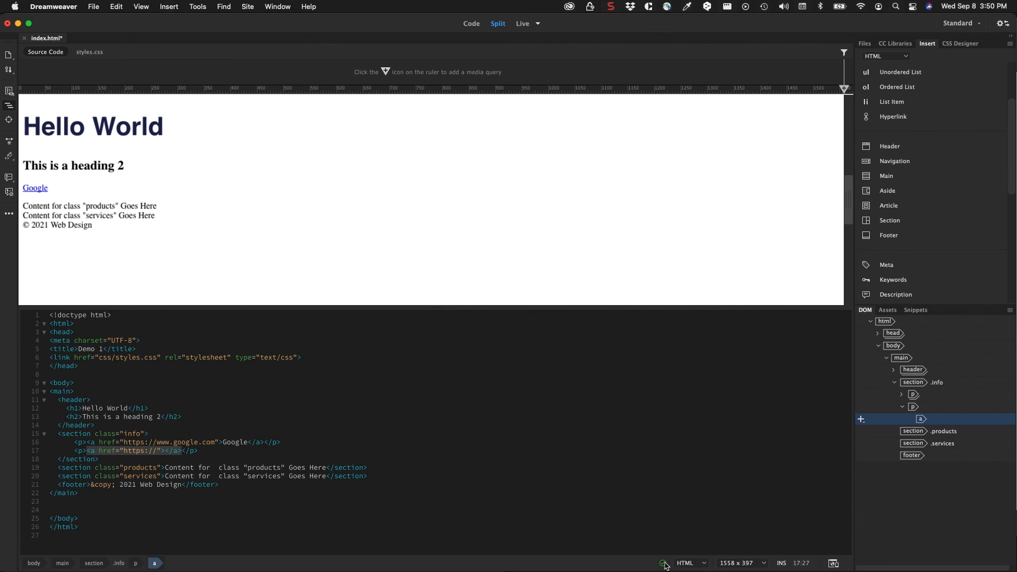
{"action": "mouse_move", "coordinate": [662, 563]}
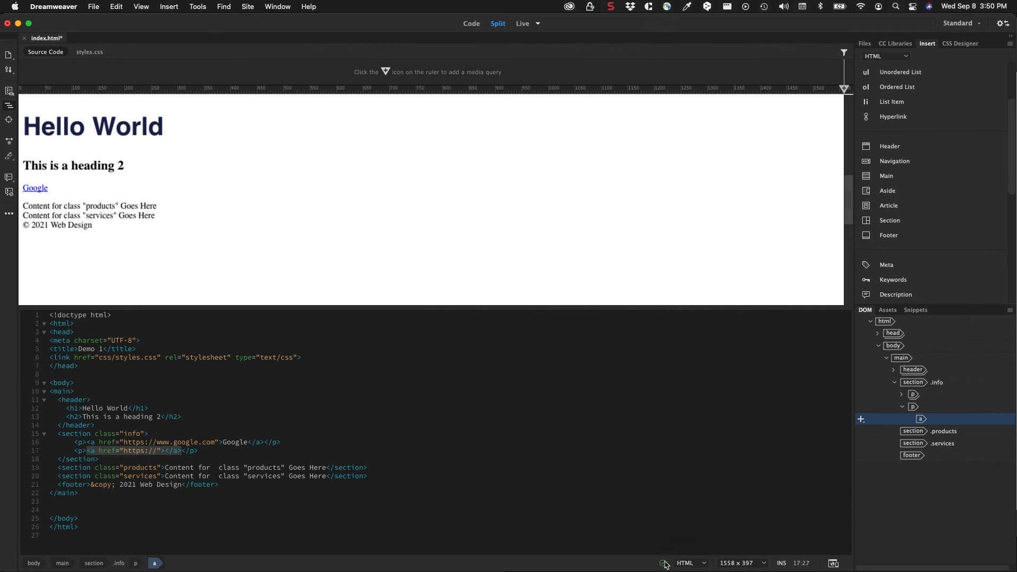
{"action": "mouse_move", "coordinate": [663, 563]}
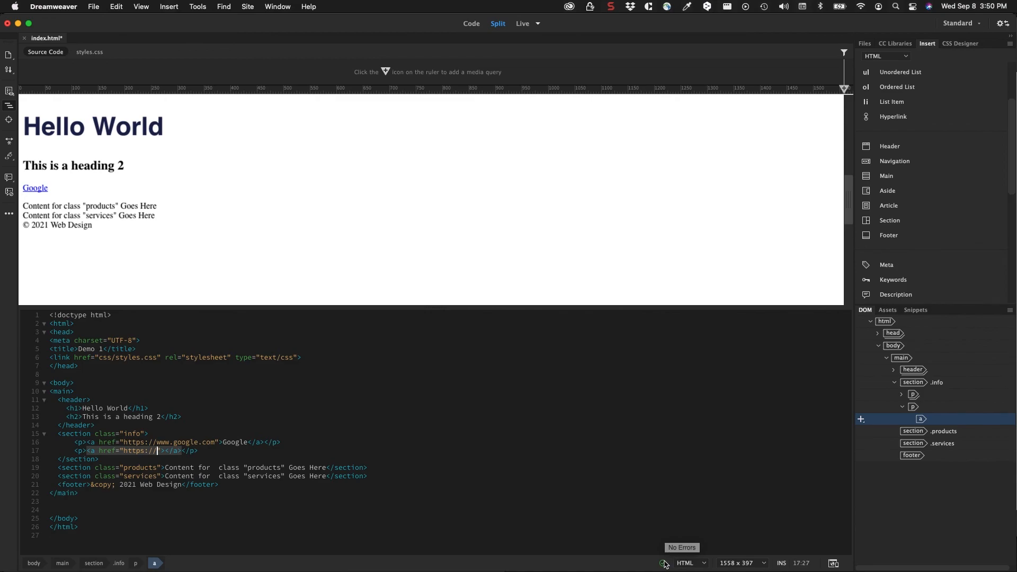